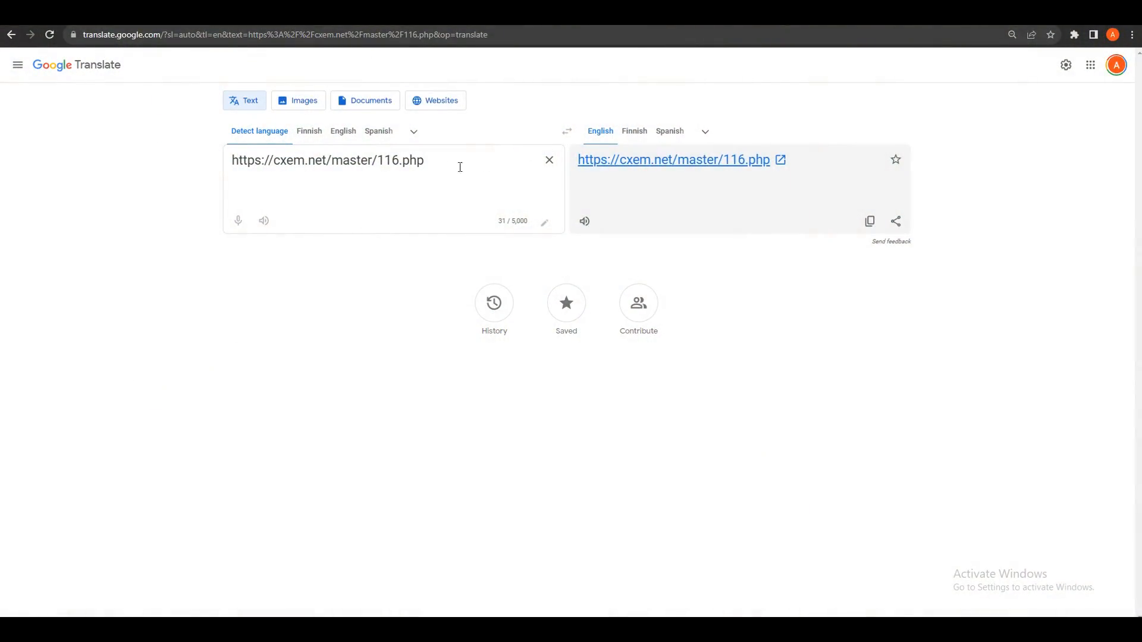
{"action": "mouse_move", "coordinate": [644, 171]}
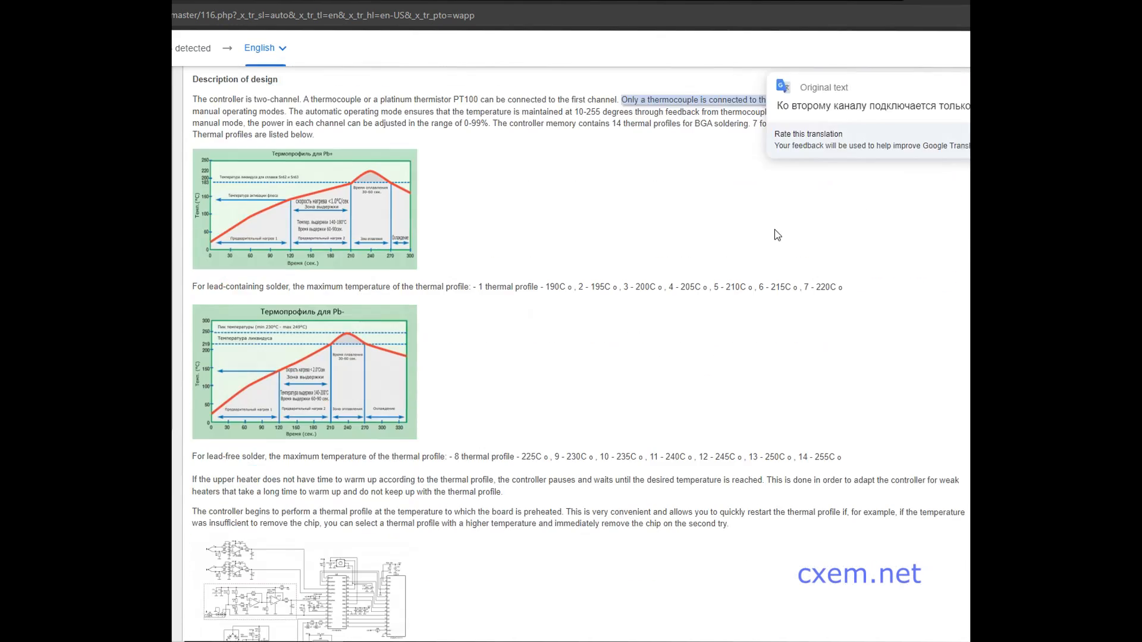
- Scroll down the translated cxem.net article through the soldering station build photos
{"action": "scroll", "scroll_direction": "down", "scroll_amount": 3}
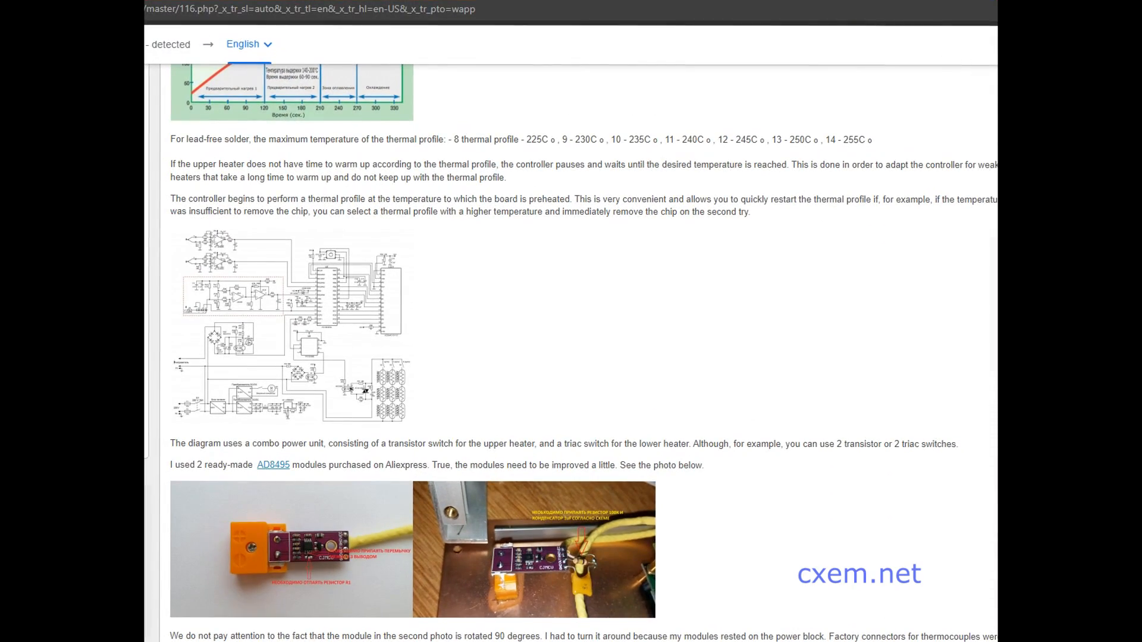
{"action": "scroll", "scroll_direction": "down", "scroll_amount": 3}
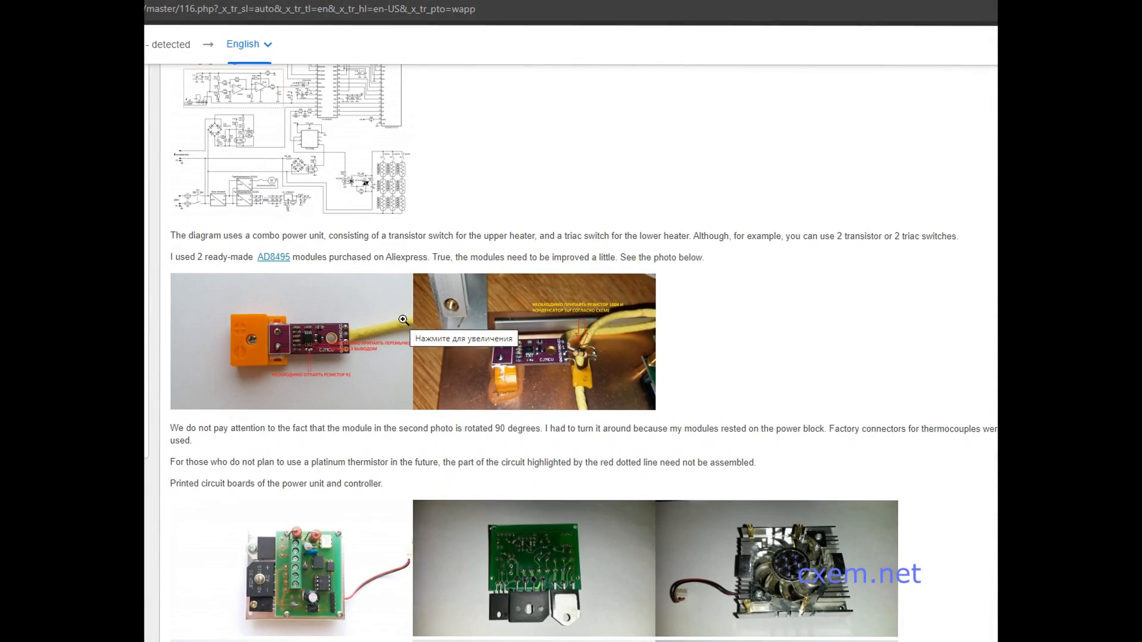
{"action": "scroll", "scroll_direction": "down", "scroll_amount": 3}
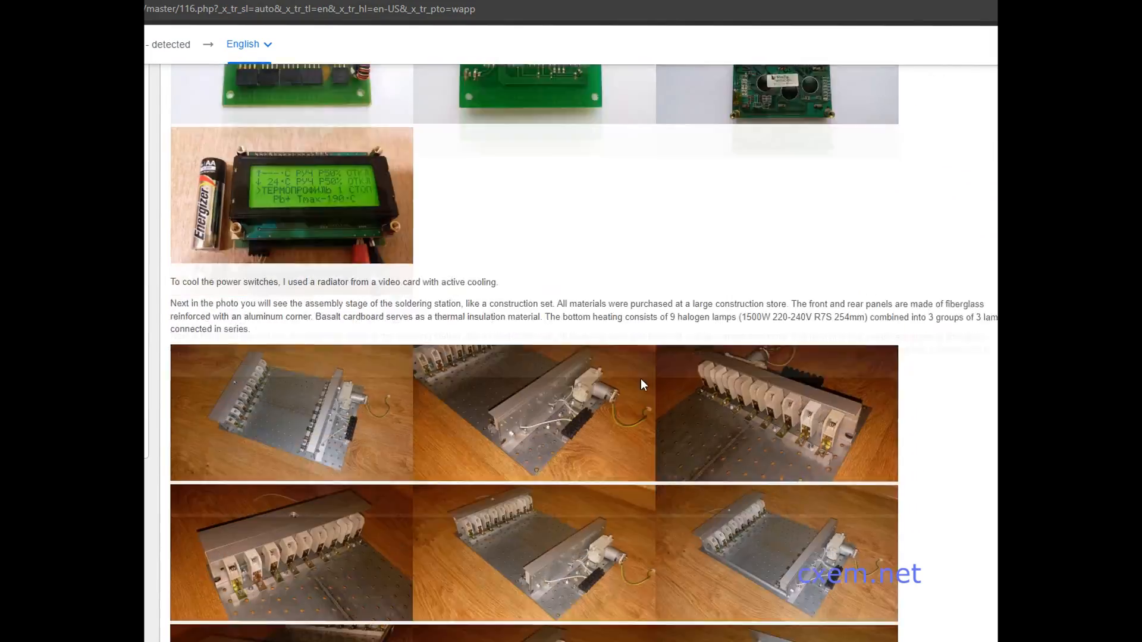
{"action": "scroll", "scroll_direction": "down", "scroll_amount": 3}
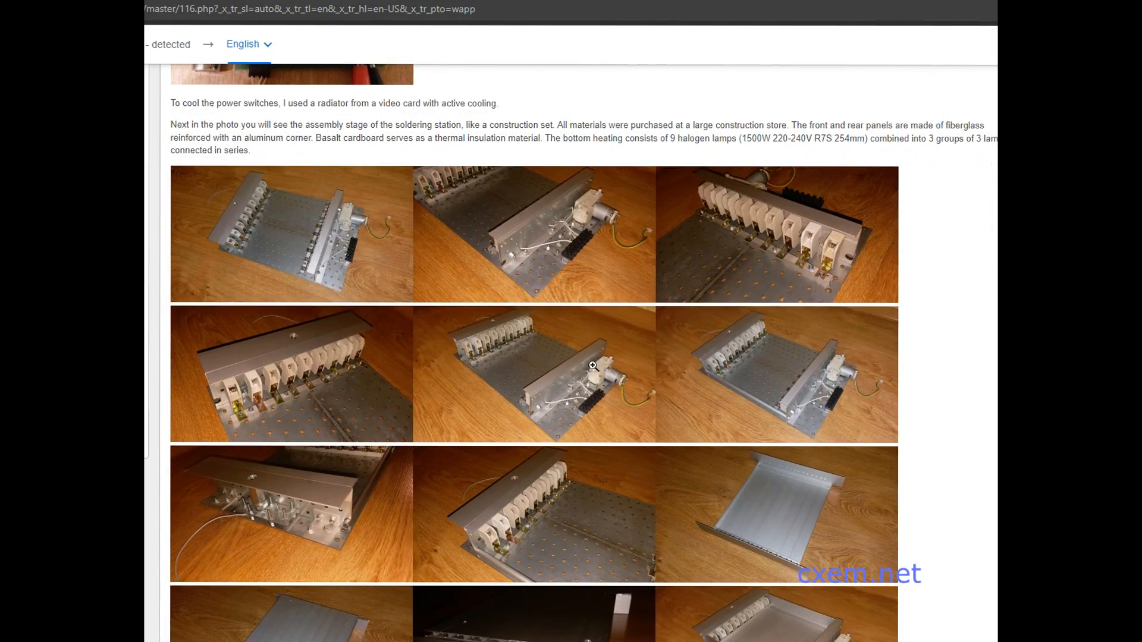
{"action": "scroll", "scroll_direction": "down", "scroll_amount": 3}
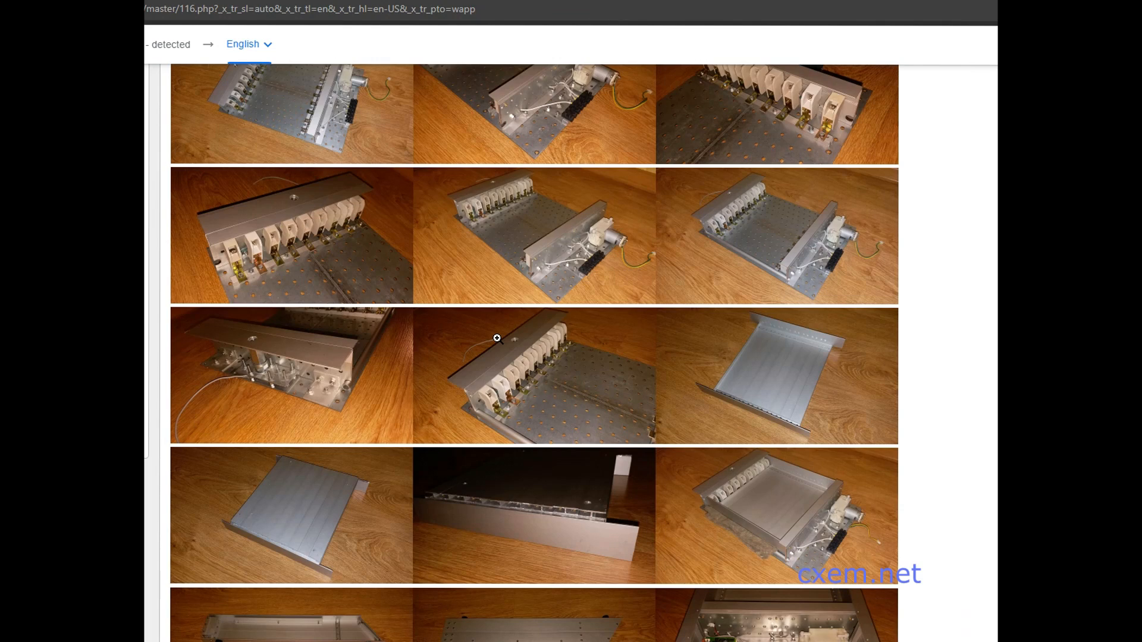
{"action": "scroll", "scroll_direction": "down", "scroll_amount": 3}
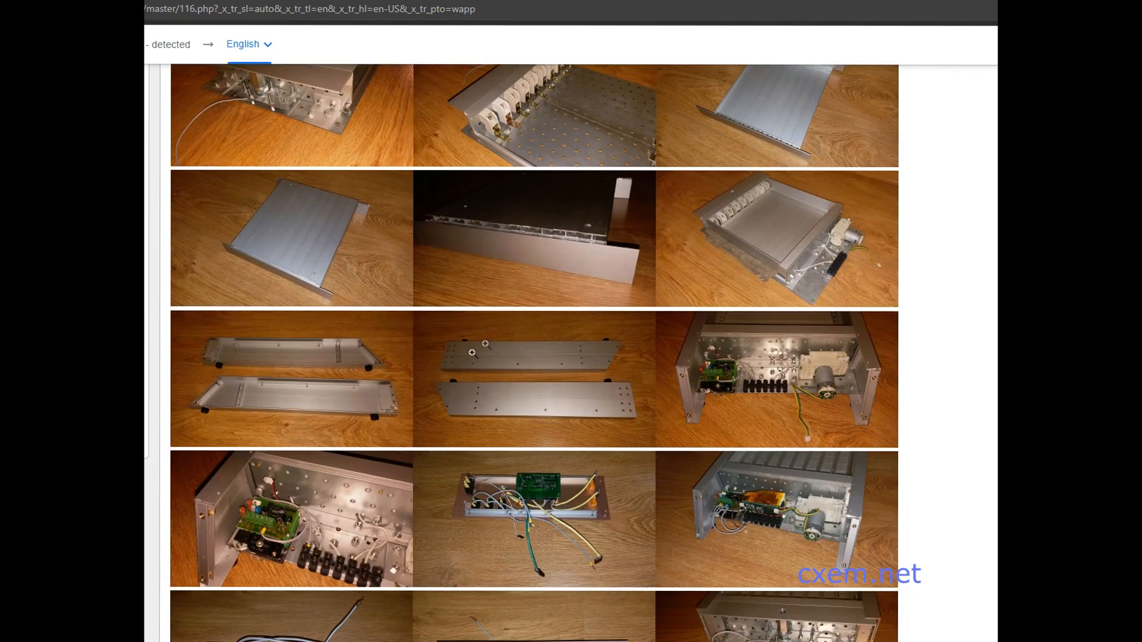
{"action": "scroll", "scroll_direction": "down", "scroll_amount": 3}
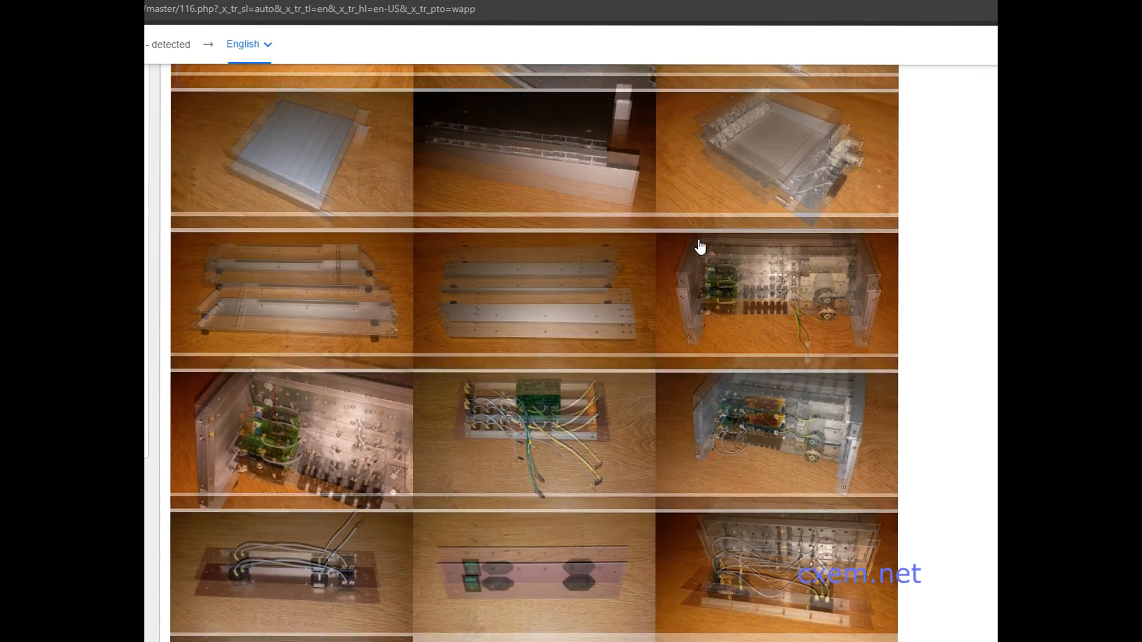
{"action": "scroll", "scroll_direction": "down", "scroll_amount": 3}
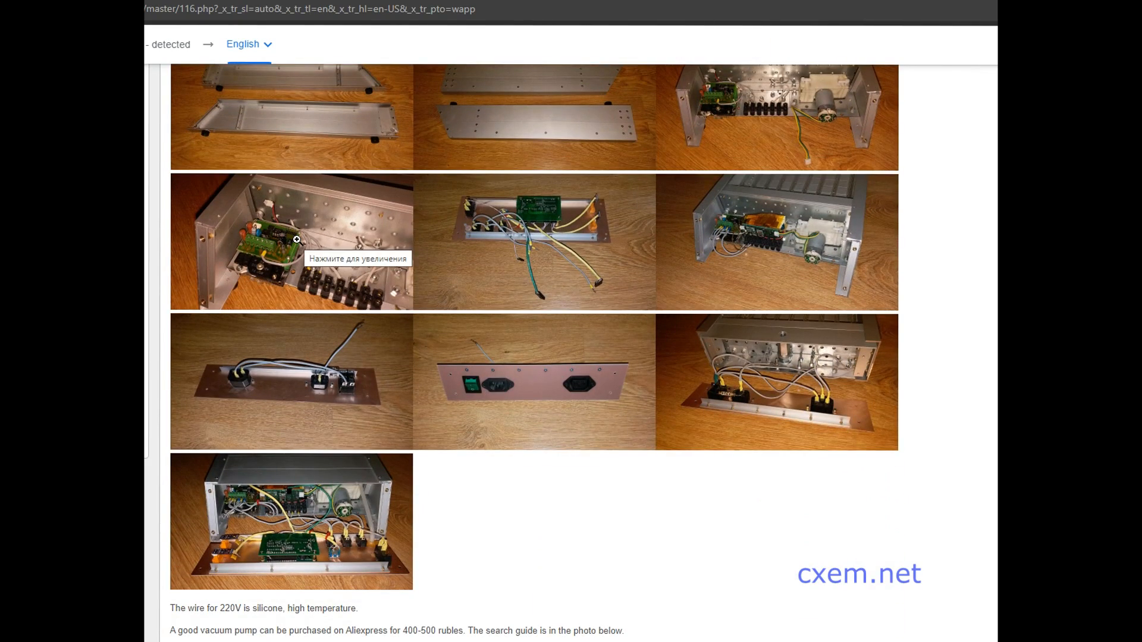
- View the enclosure wiring photo at full size, then return to the article and continue down
{"action": "left_click", "coordinate": [290, 242]}
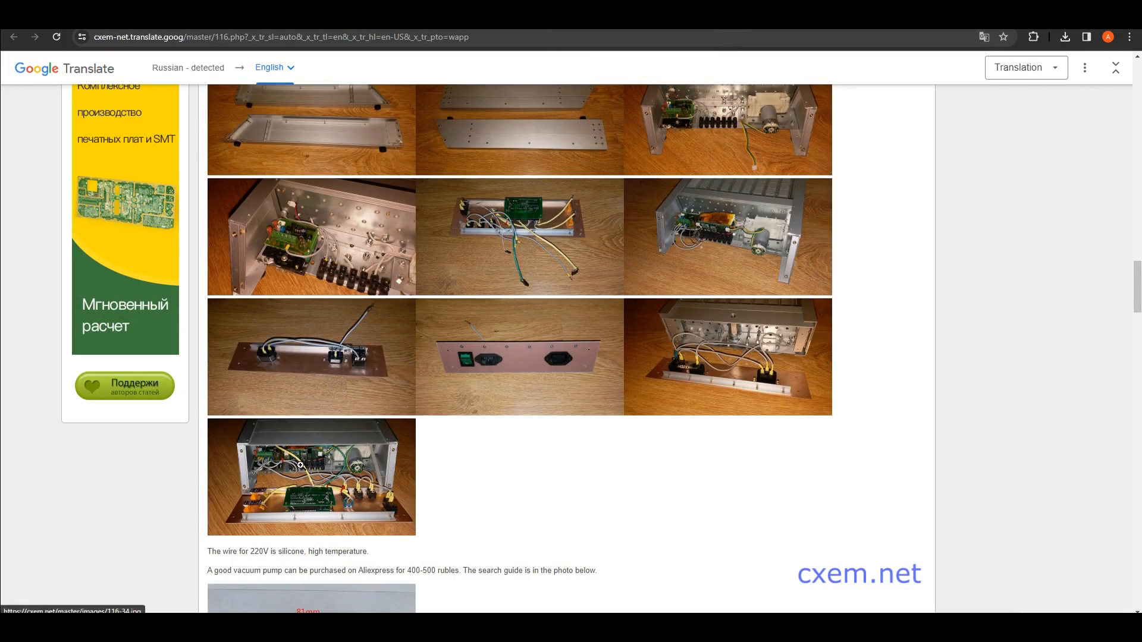
{"action": "left_click", "coordinate": [310, 475]}
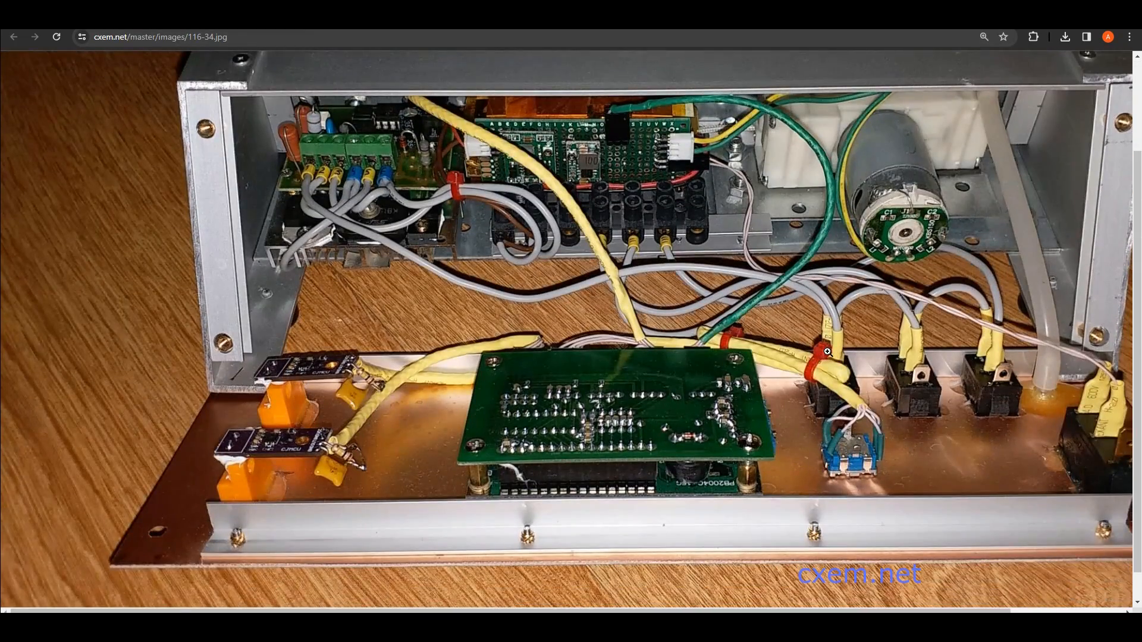
{"action": "left_click", "coordinate": [13, 37]}
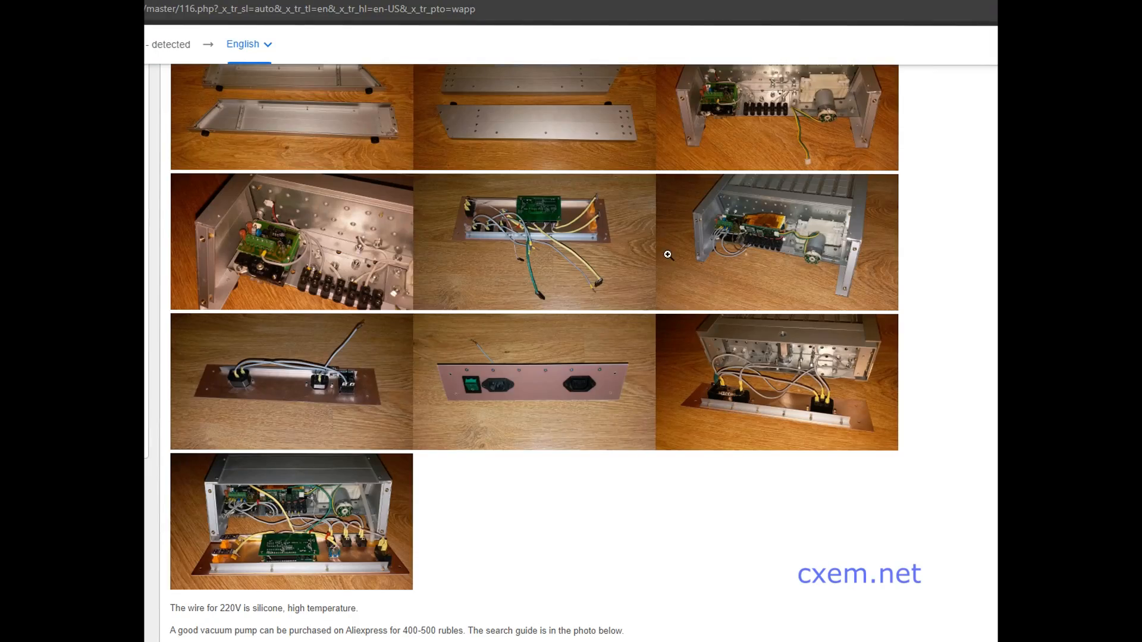
{"action": "scroll", "scroll_direction": "down", "scroll_amount": 3}
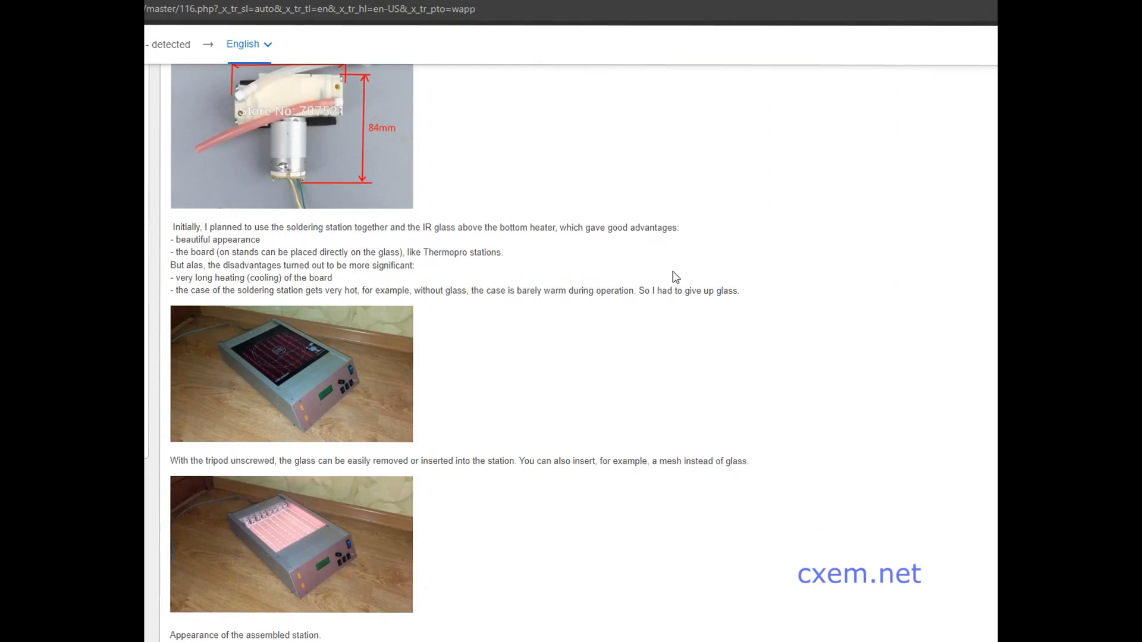
{"action": "left_click", "coordinate": [290, 544]}
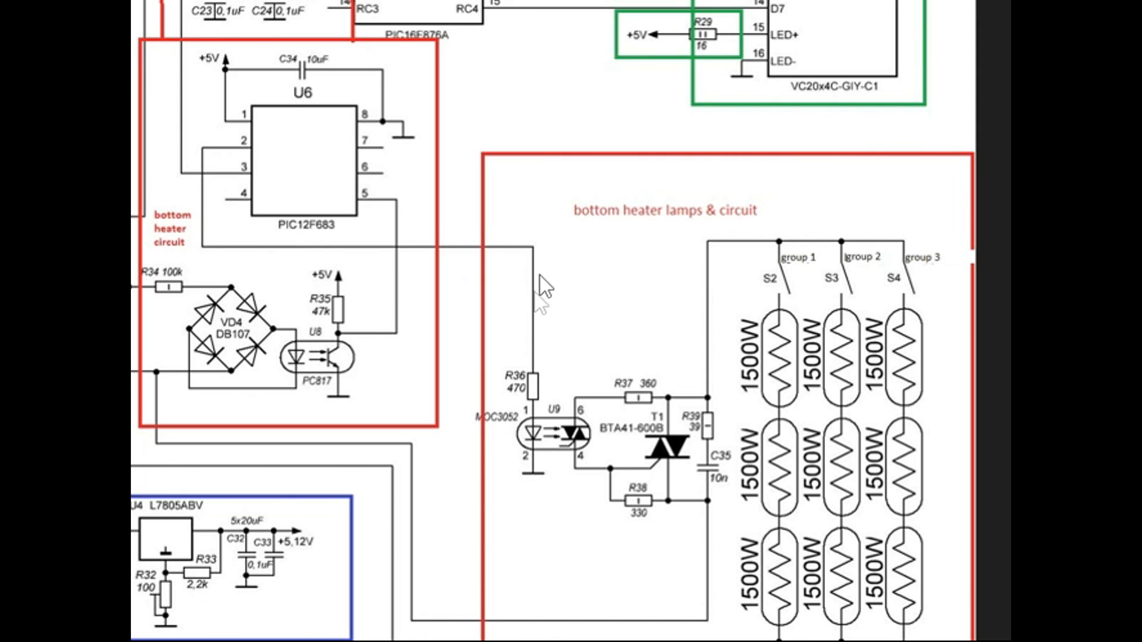
{"action": "mouse_move", "coordinate": [530, 216]}
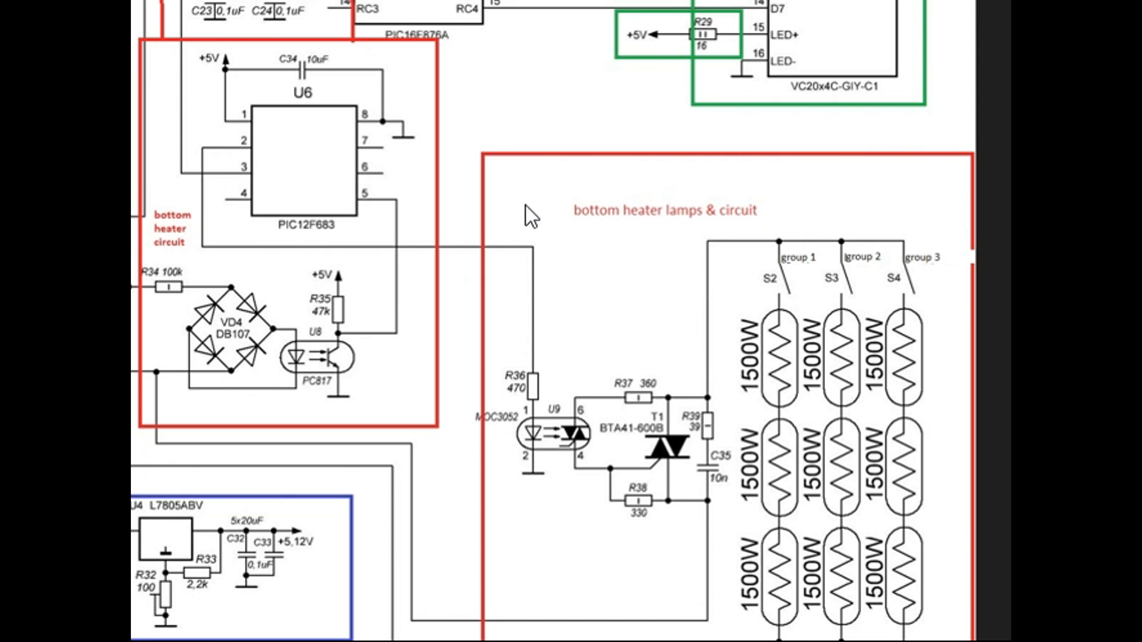
{"action": "mouse_move", "coordinate": [730, 326]}
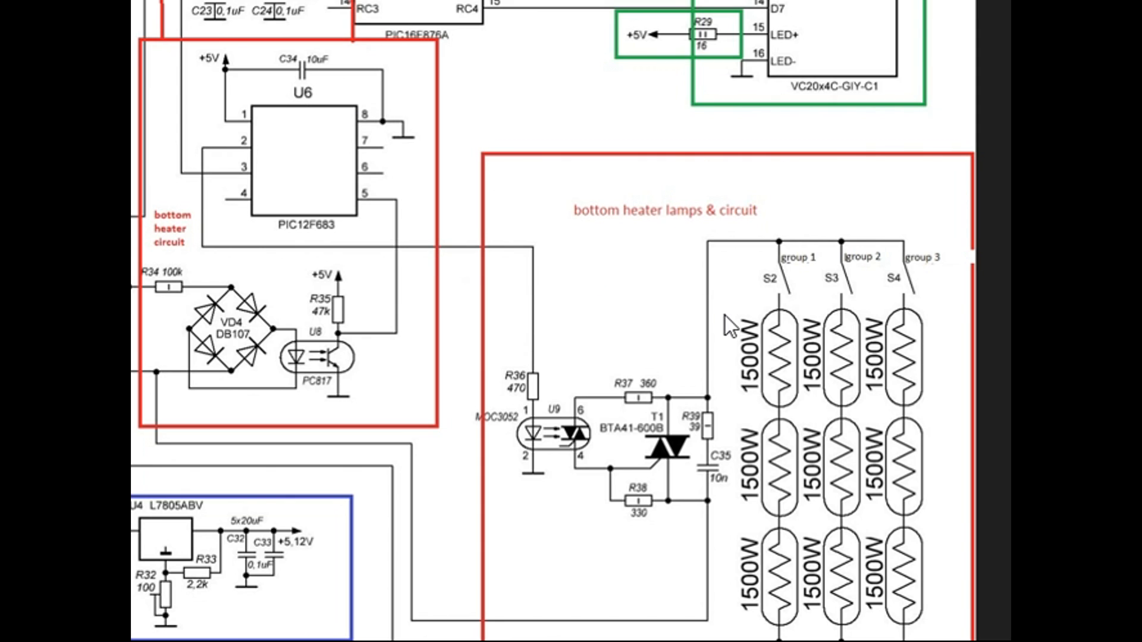
{"action": "mouse_move", "coordinate": [805, 275]}
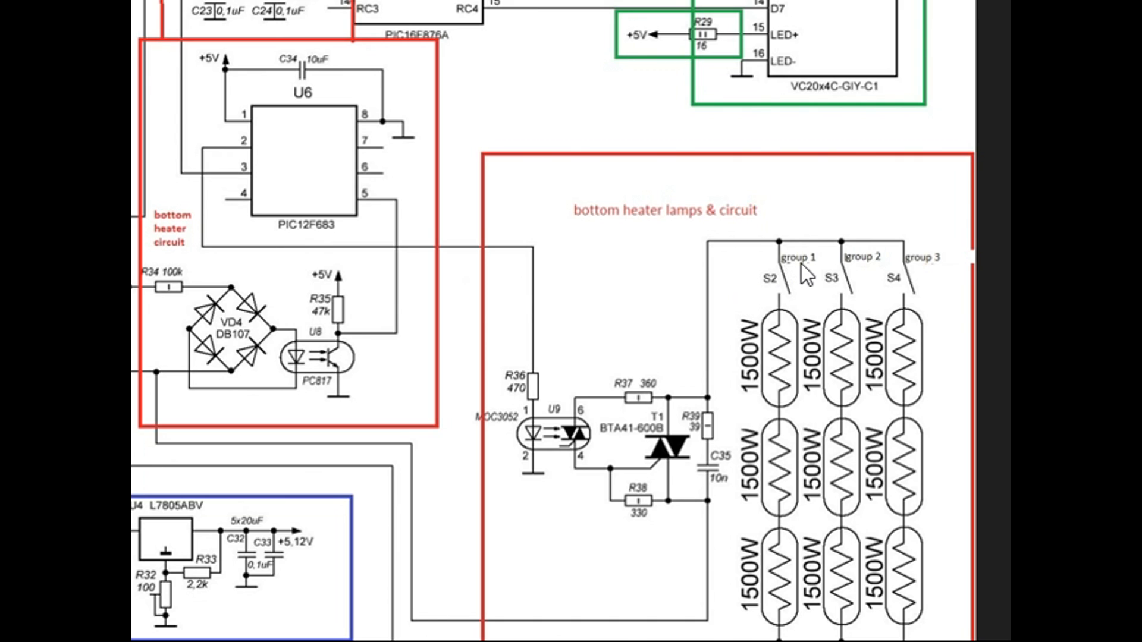
{"action": "mouse_move", "coordinate": [800, 284]}
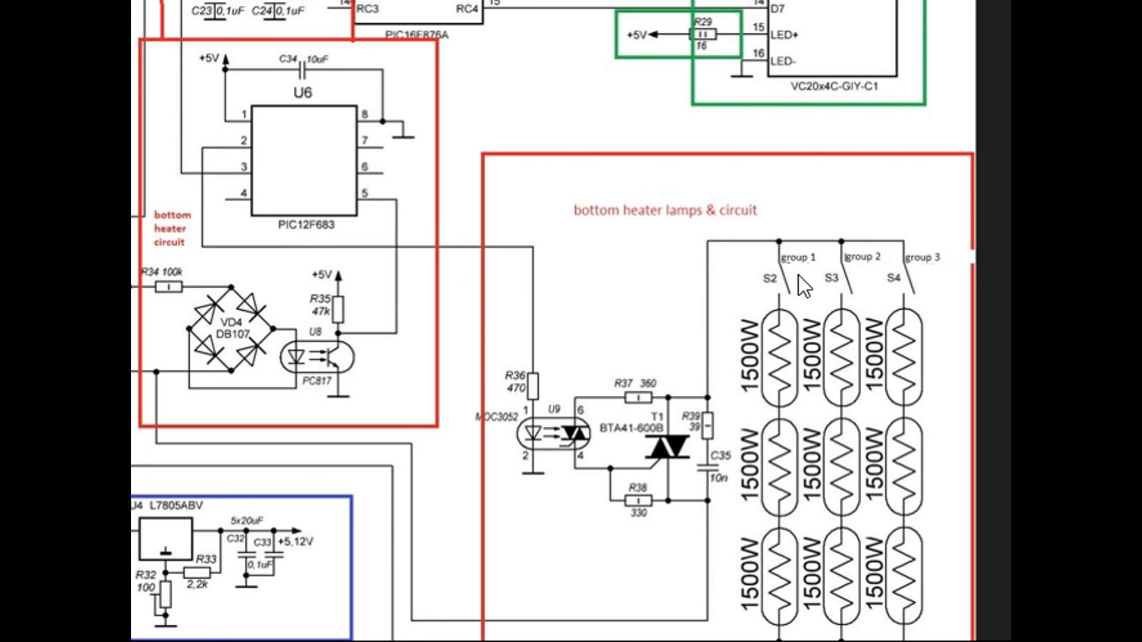
{"action": "mouse_move", "coordinate": [814, 240]}
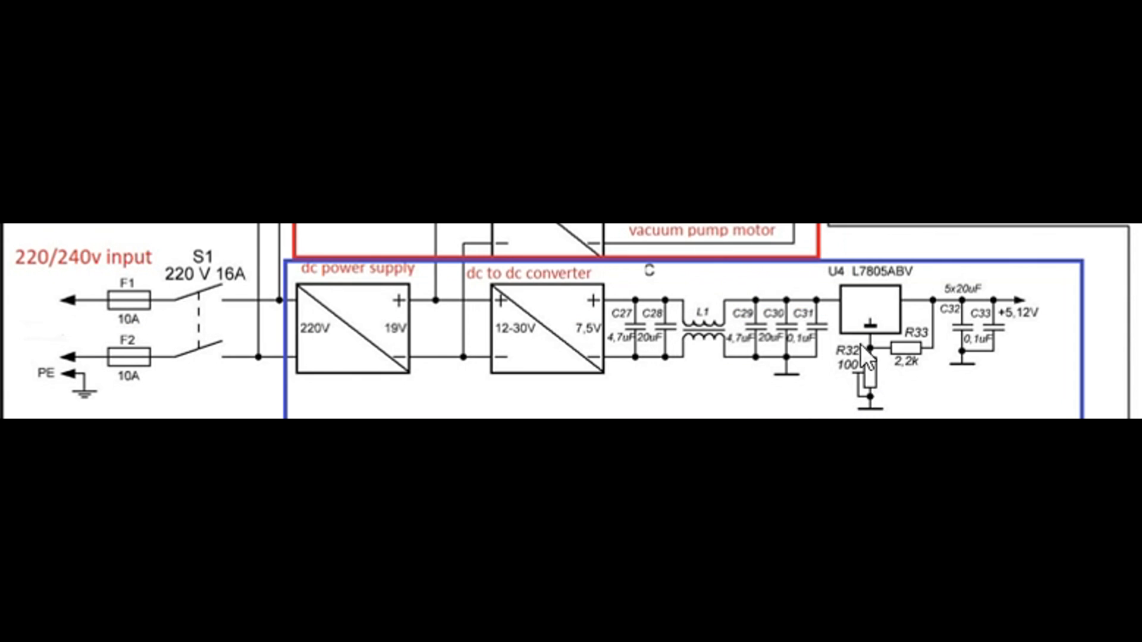
{"action": "mouse_move", "coordinate": [500, 367]}
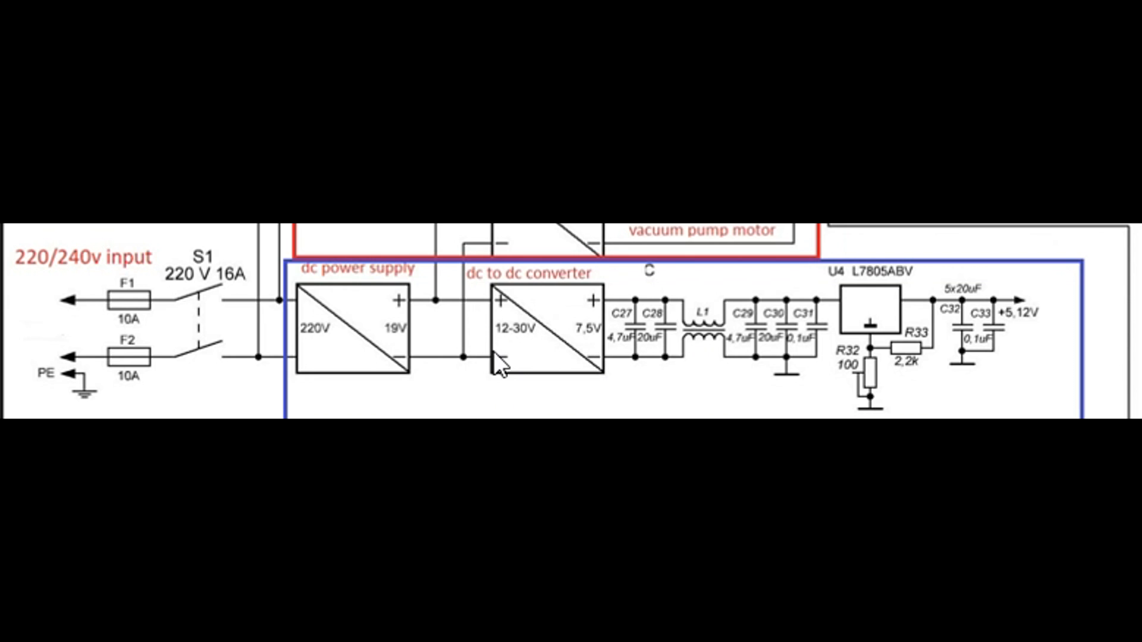
{"action": "mouse_move", "coordinate": [430, 339]}
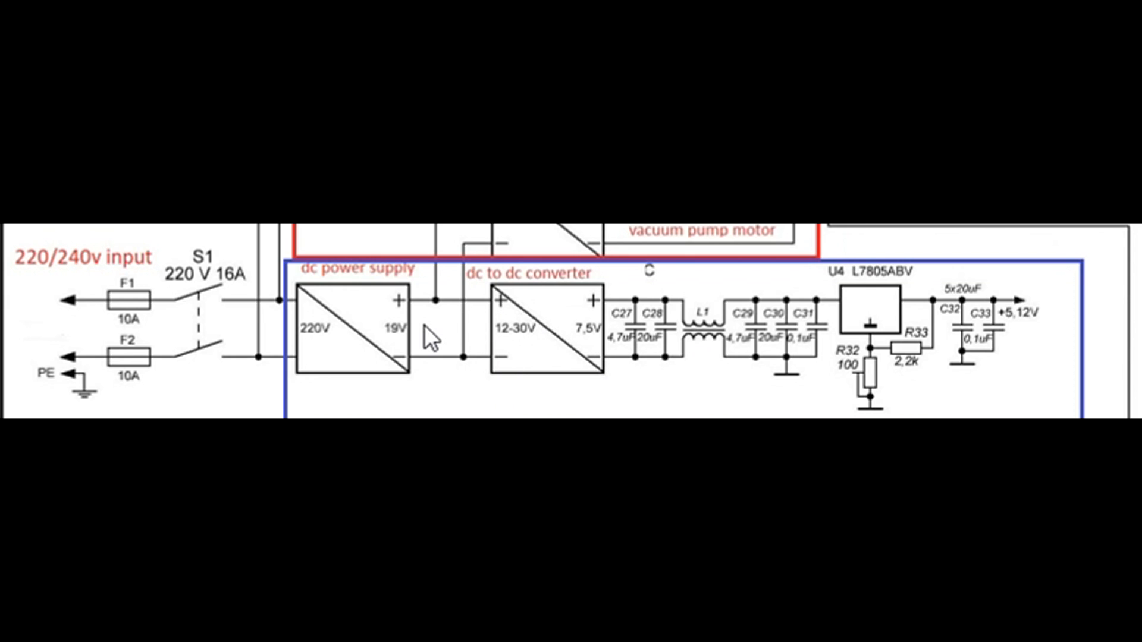
{"action": "mouse_move", "coordinate": [462, 329]}
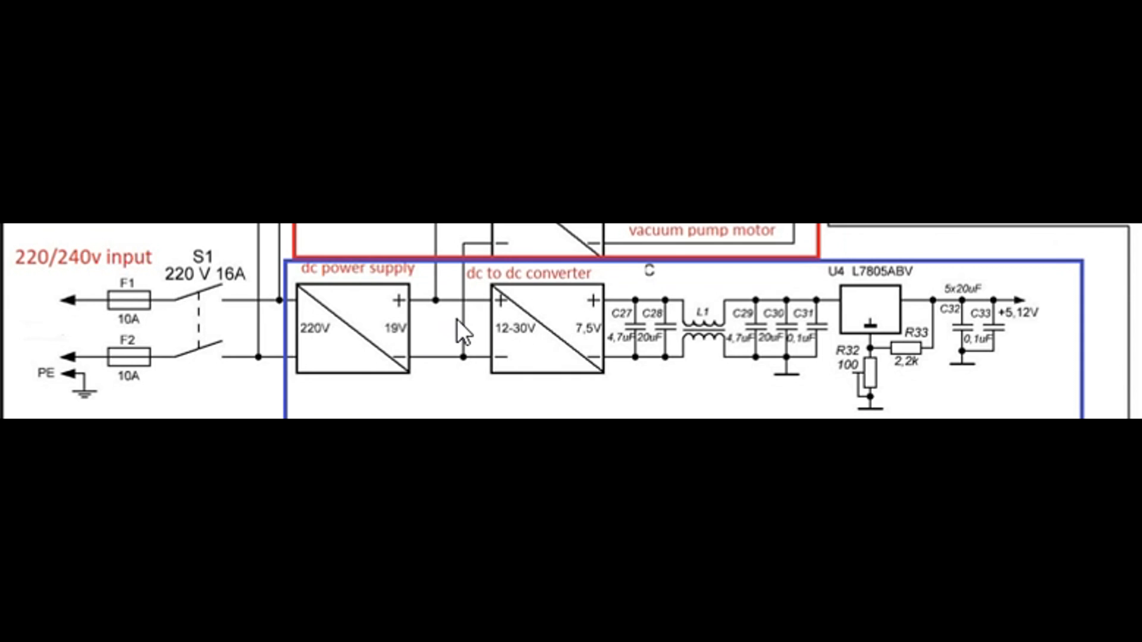
{"action": "mouse_move", "coordinate": [655, 291]}
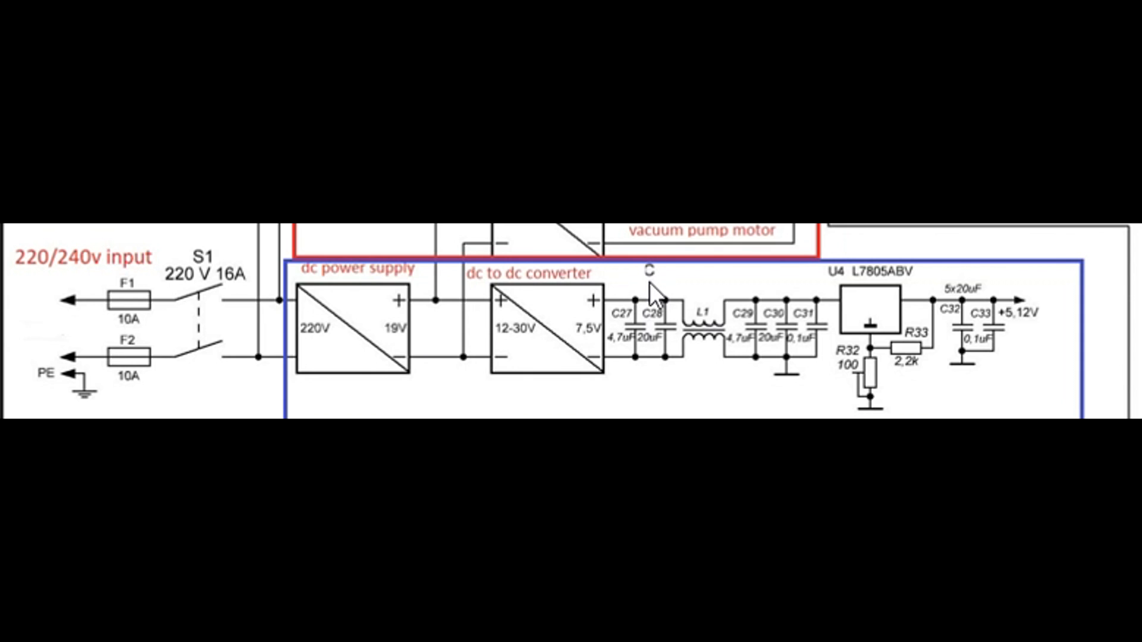
{"action": "mouse_move", "coordinate": [1022, 328]}
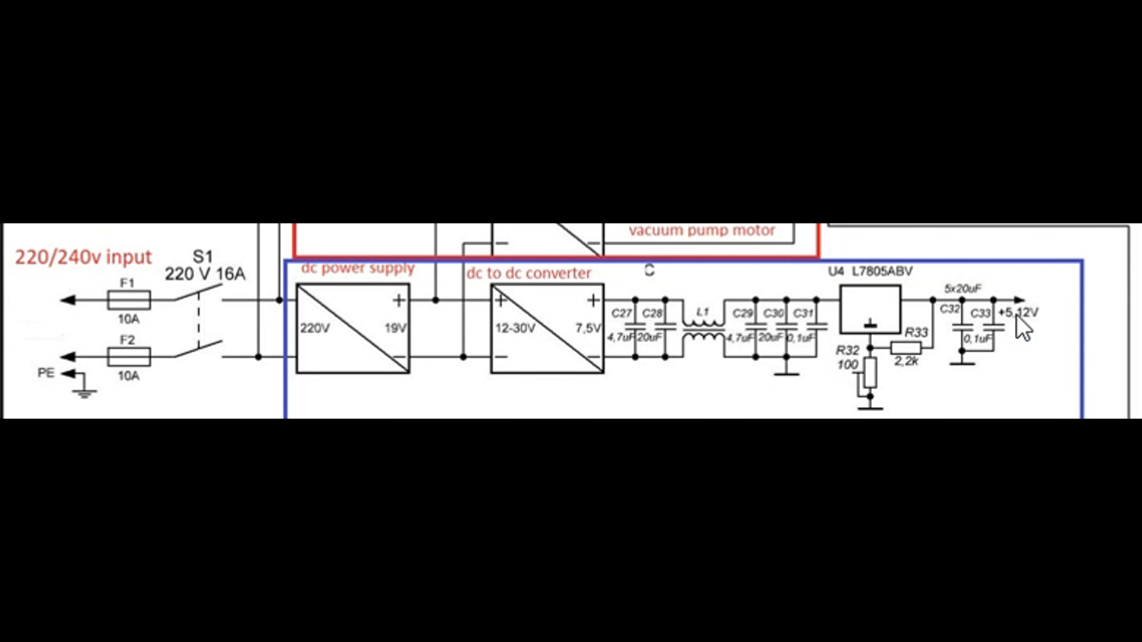
{"action": "mouse_move", "coordinate": [1029, 329]}
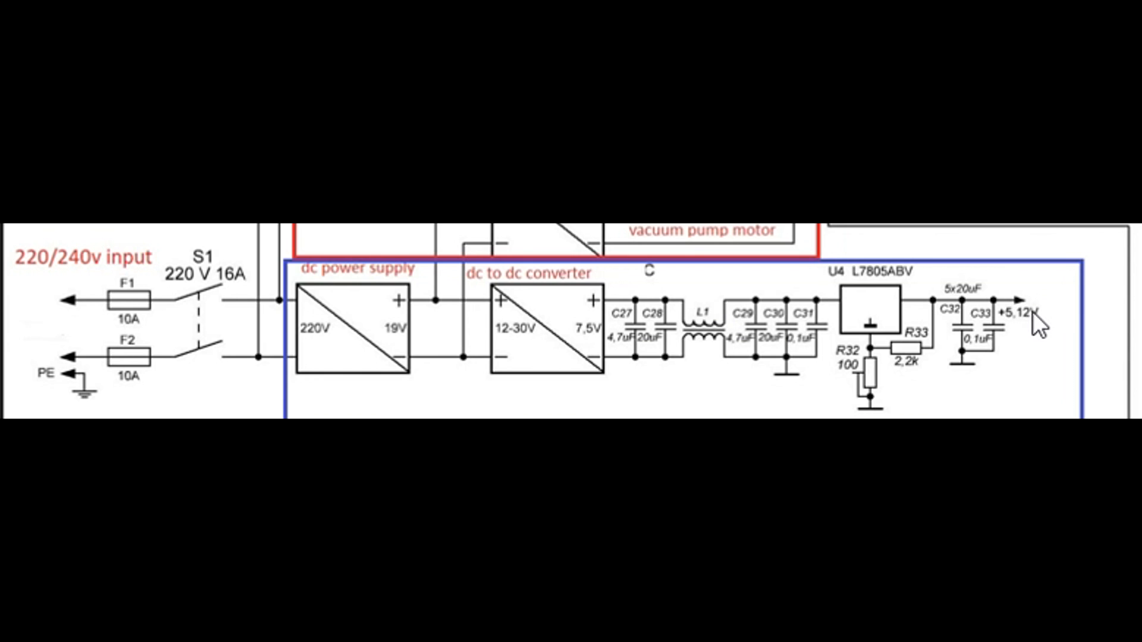
- Bring up the redrawn full controller schematic with PIC16F876A, LCD and heater regulation
{"action": "left_click", "coordinate": [573, 622]}
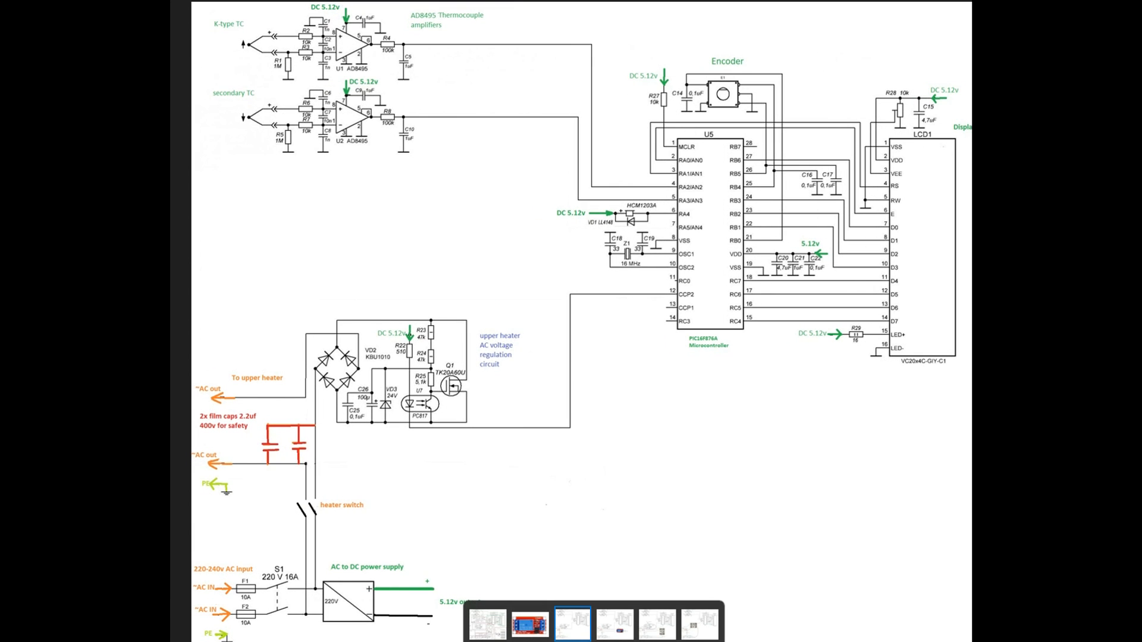
{"action": "mouse_move", "coordinate": [874, 298]}
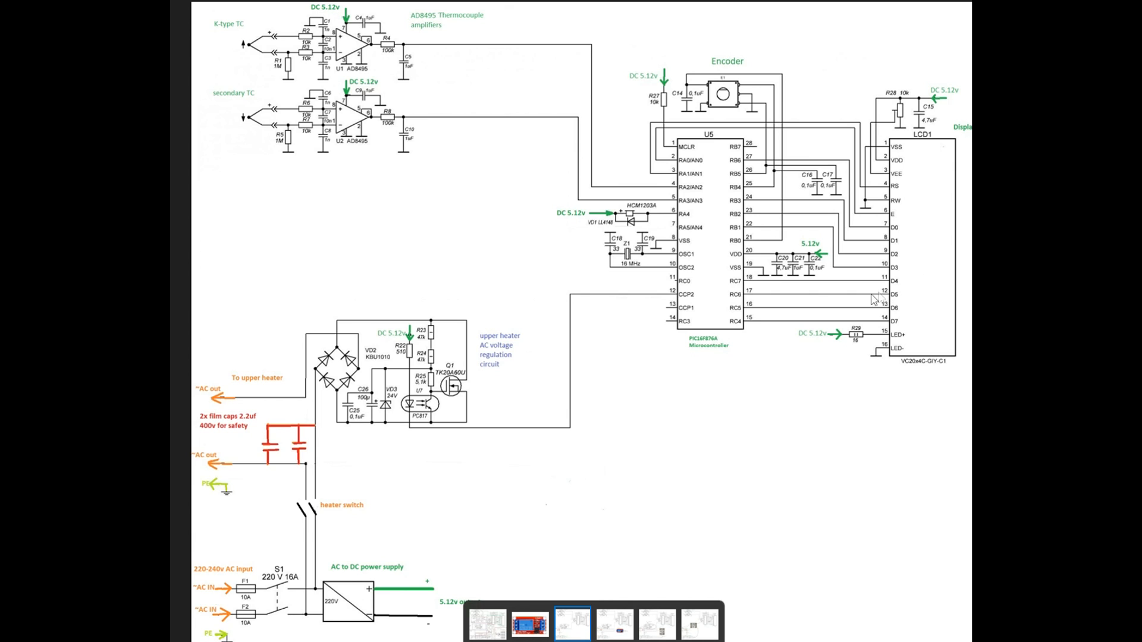
{"action": "mouse_move", "coordinate": [381, 325]}
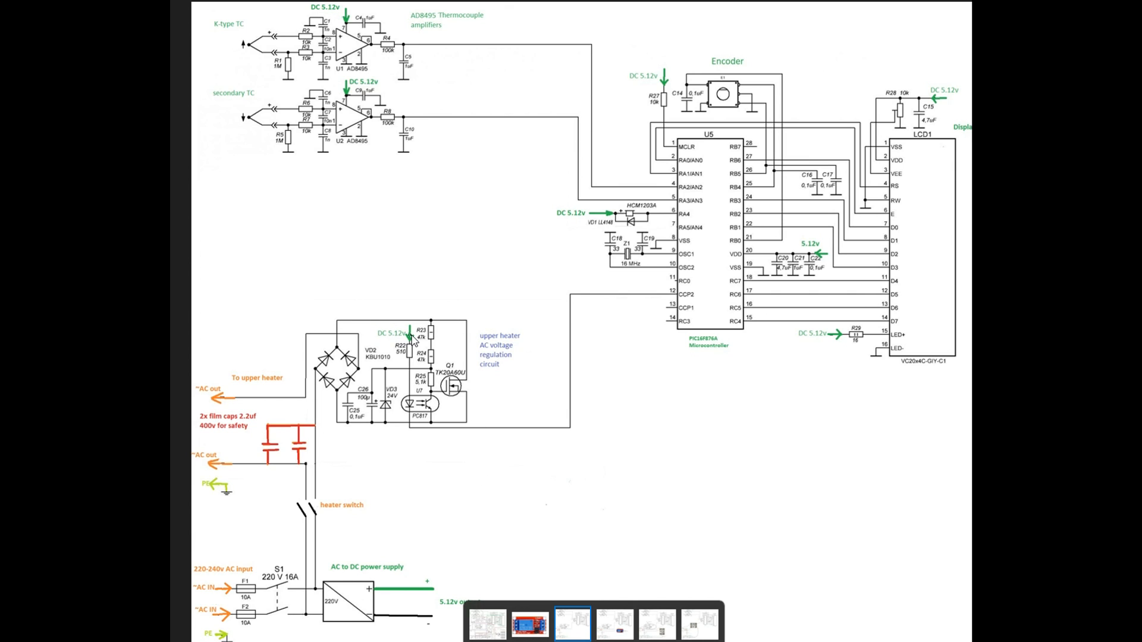
{"action": "mouse_move", "coordinate": [362, 367]}
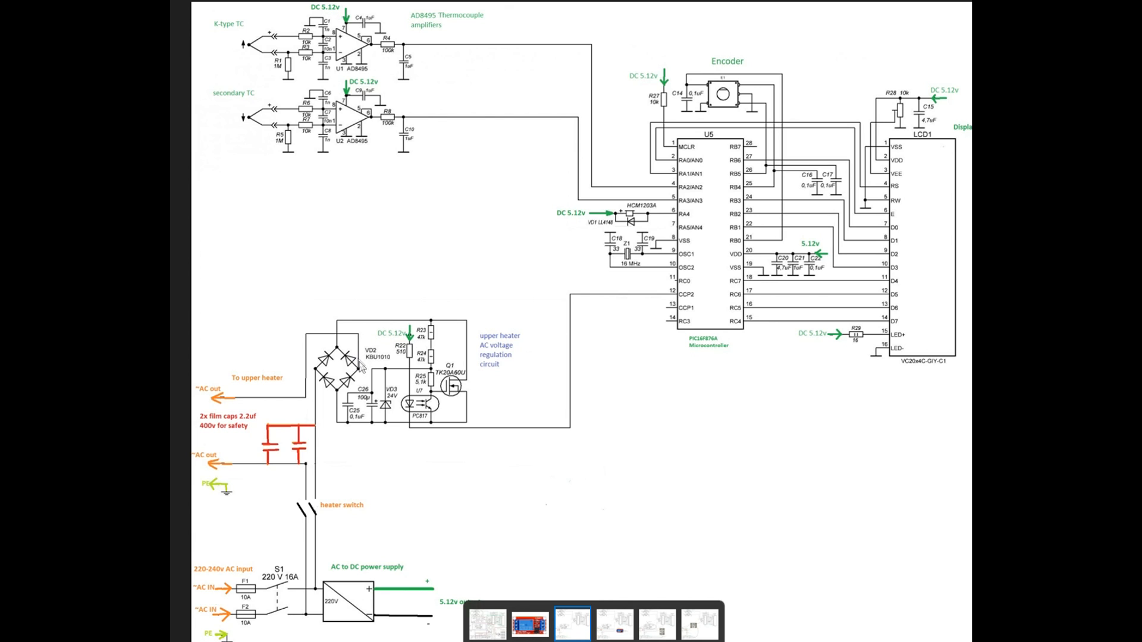
{"action": "mouse_move", "coordinate": [251, 395]}
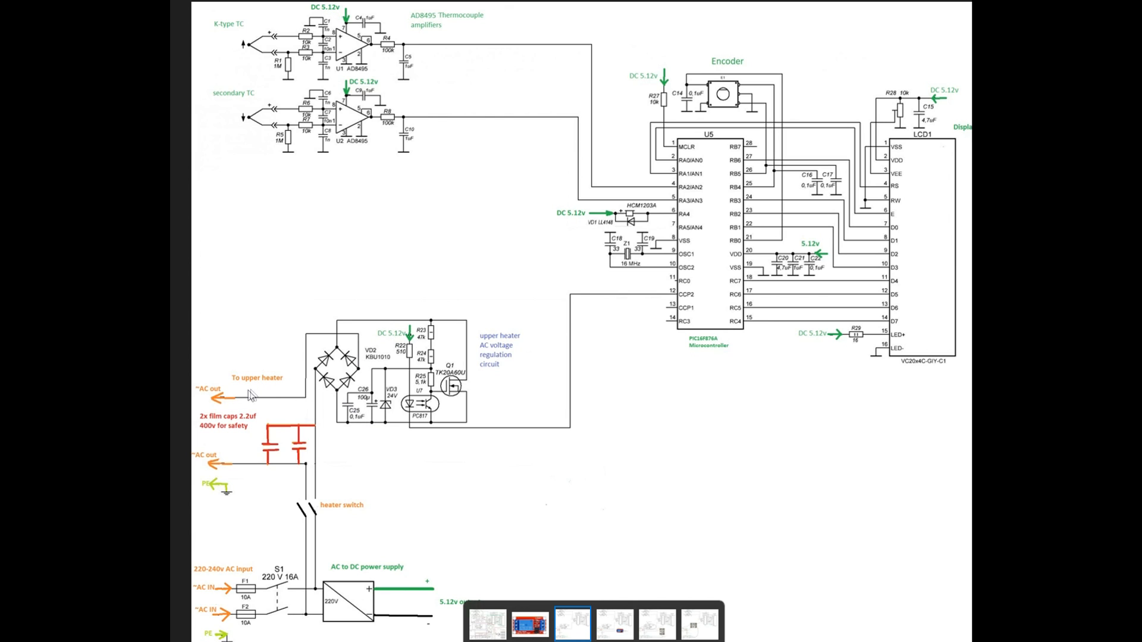
{"action": "mouse_move", "coordinate": [425, 426]}
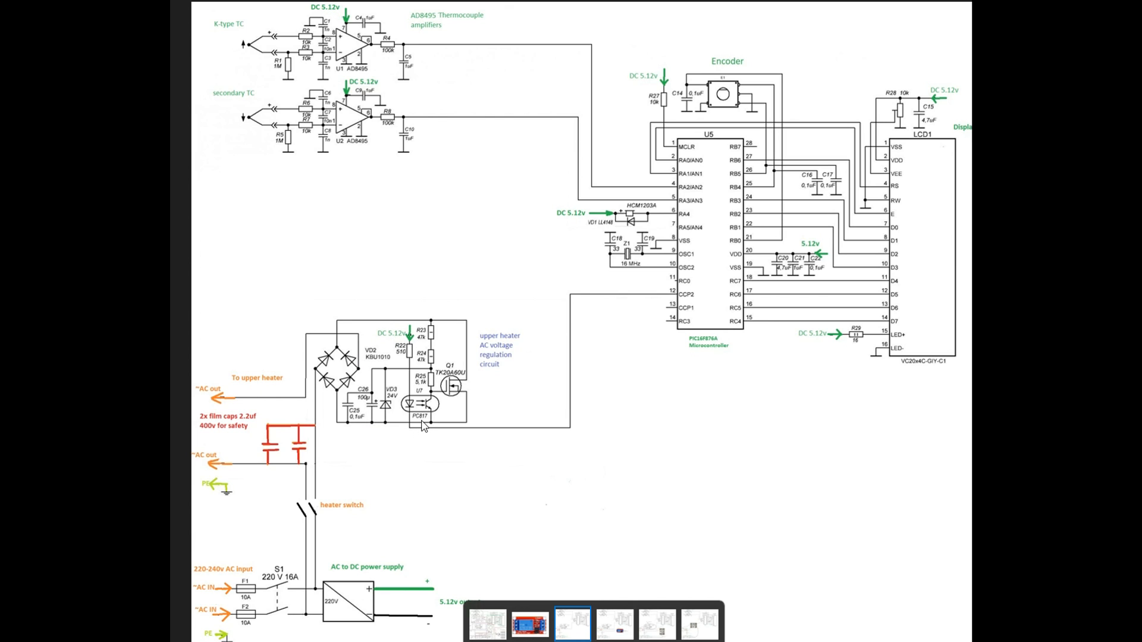
{"action": "mouse_move", "coordinate": [459, 471]}
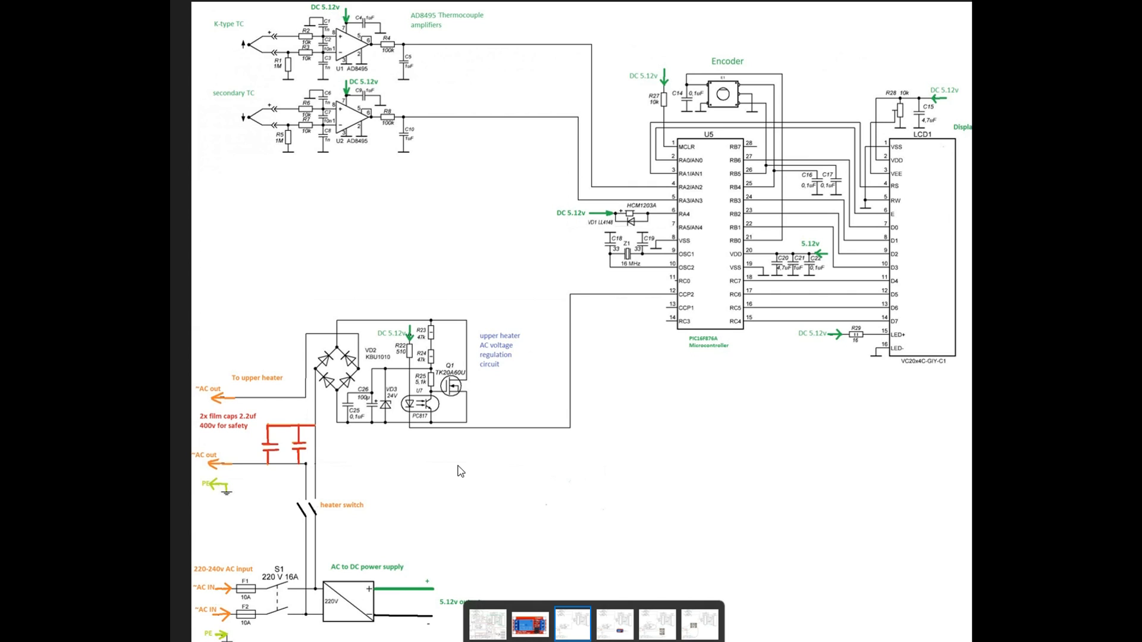
{"action": "mouse_move", "coordinate": [469, 472]}
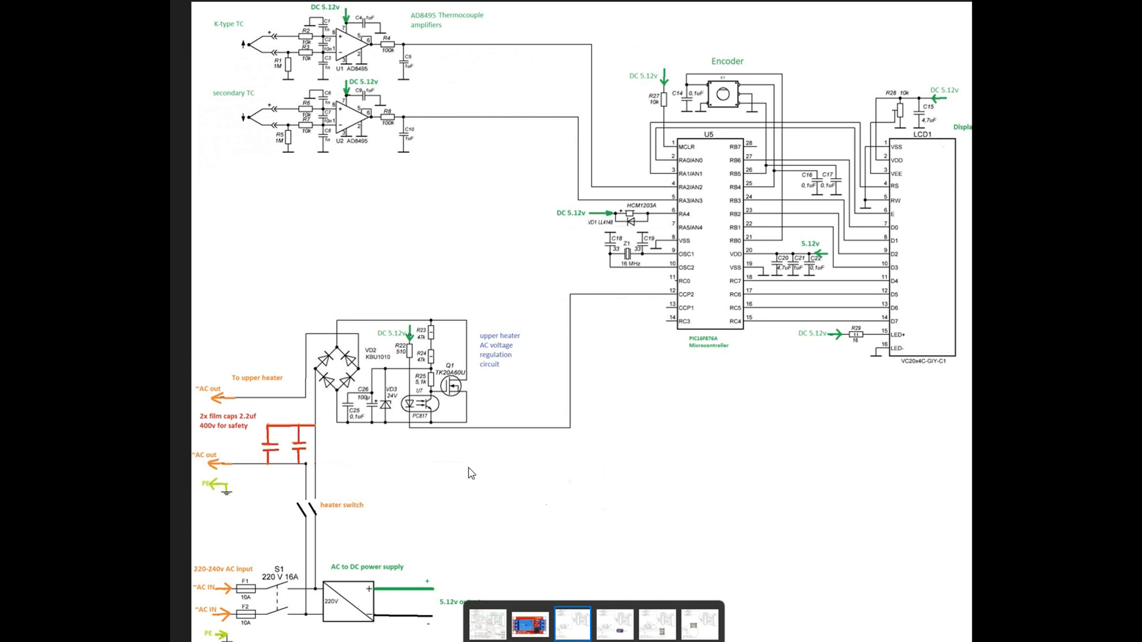
{"action": "mouse_move", "coordinate": [409, 336]}
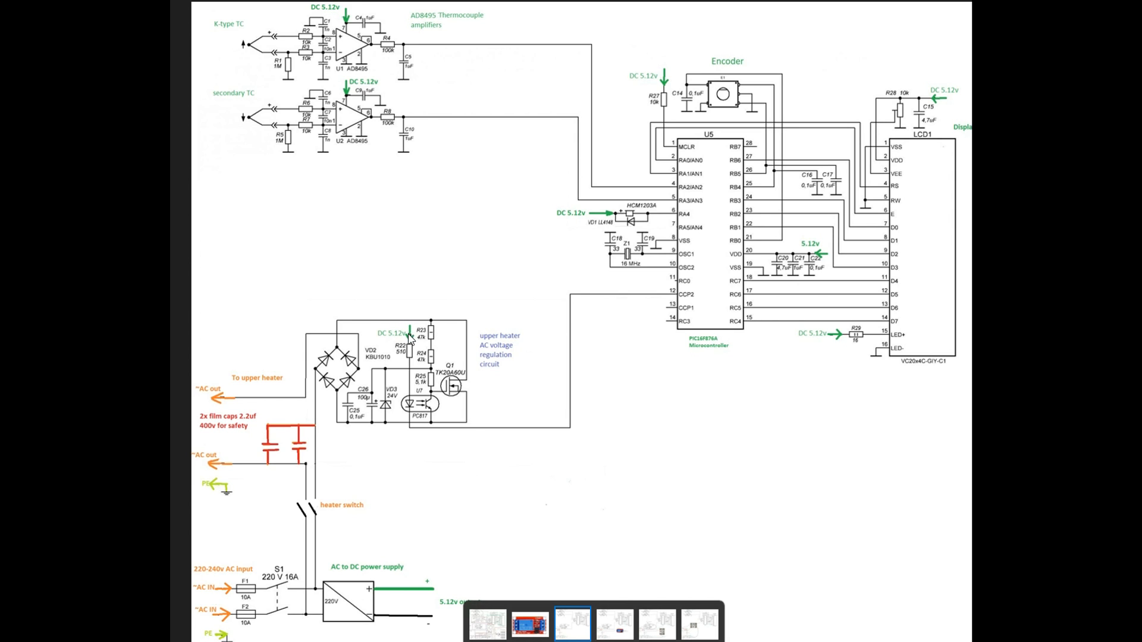
- Show the next schematic version with the safety relay module on the heater AC output
{"action": "left_click", "coordinate": [615, 622]}
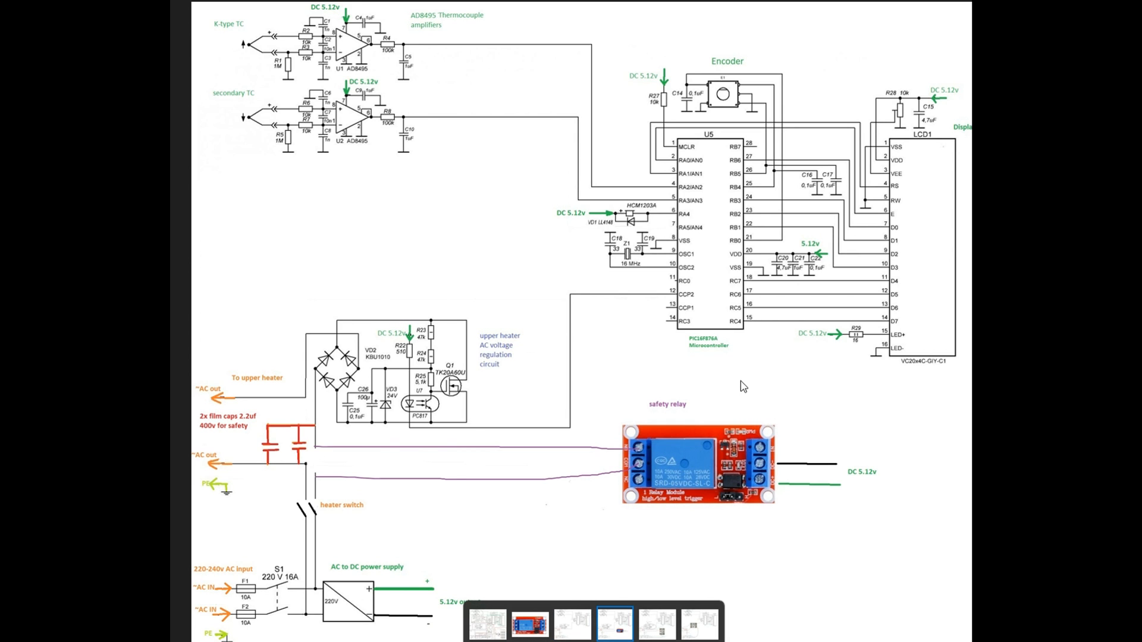
{"action": "mouse_move", "coordinate": [731, 390]}
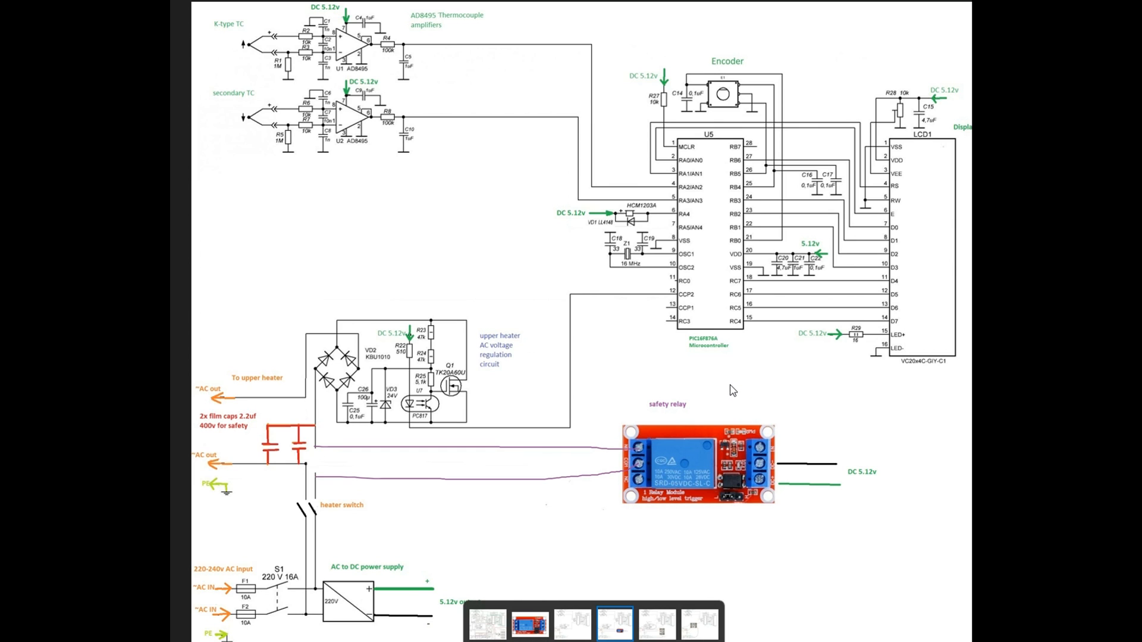
{"action": "mouse_move", "coordinate": [534, 382]}
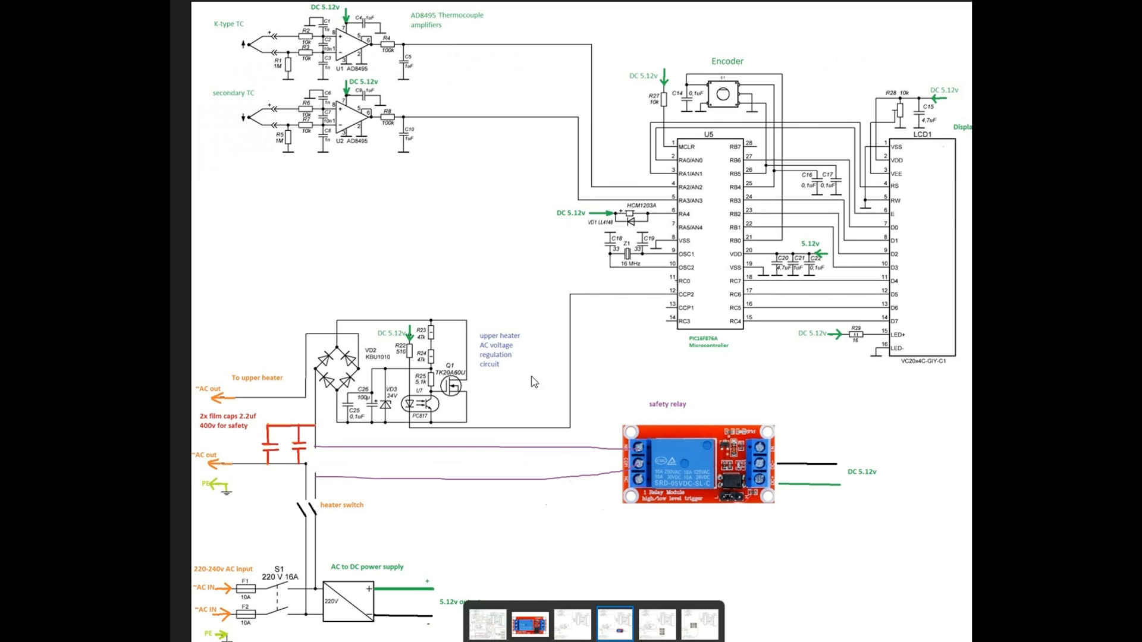
{"action": "mouse_move", "coordinate": [328, 328]}
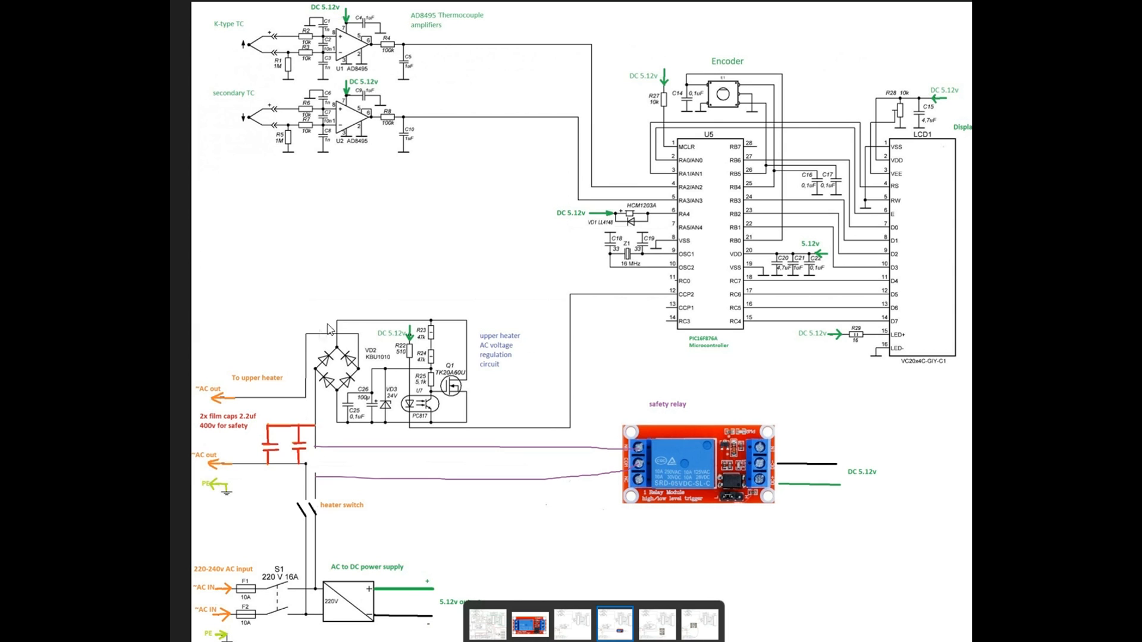
{"action": "mouse_move", "coordinate": [790, 393]}
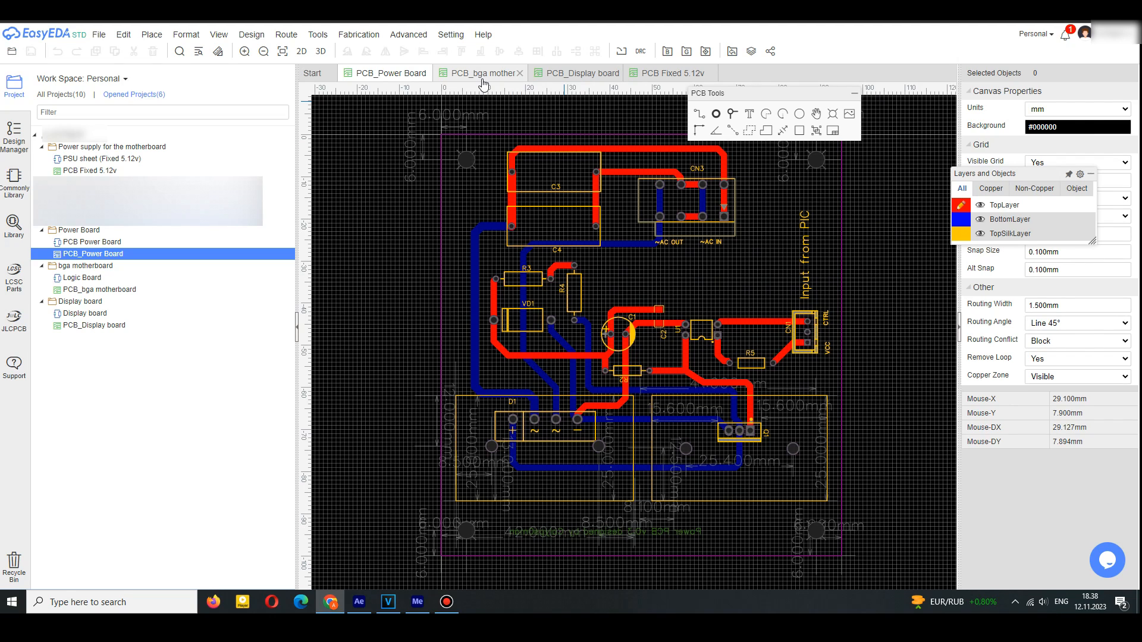
- View the bga motherboard and the 5.12V power supply board in 3D
{"action": "left_click", "coordinate": [477, 72]}
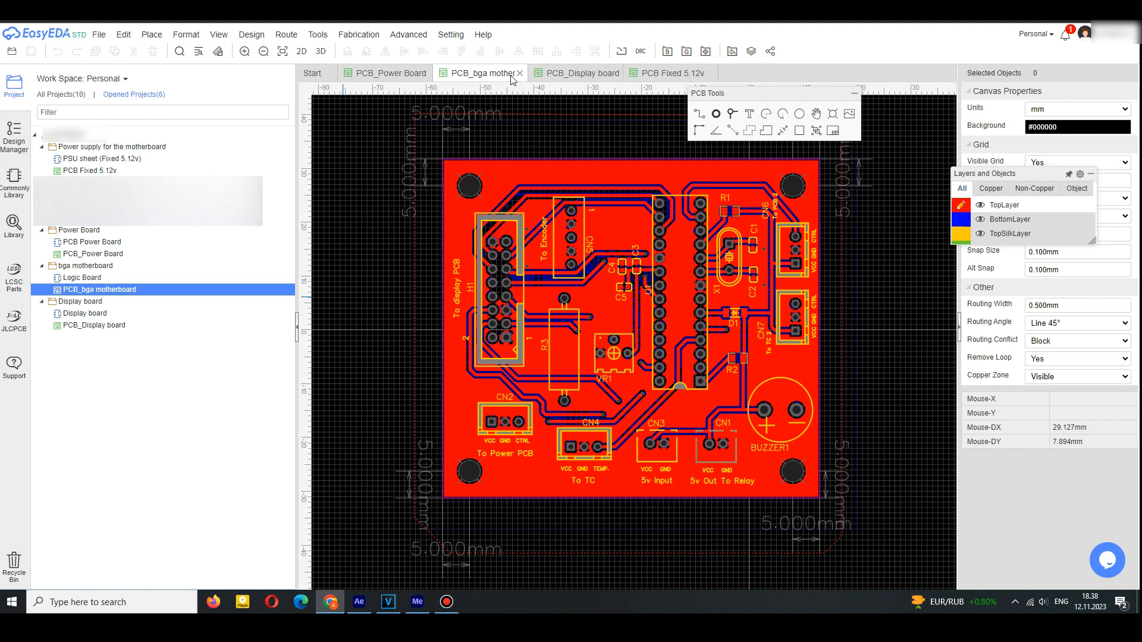
{"action": "left_click", "coordinate": [217, 34]}
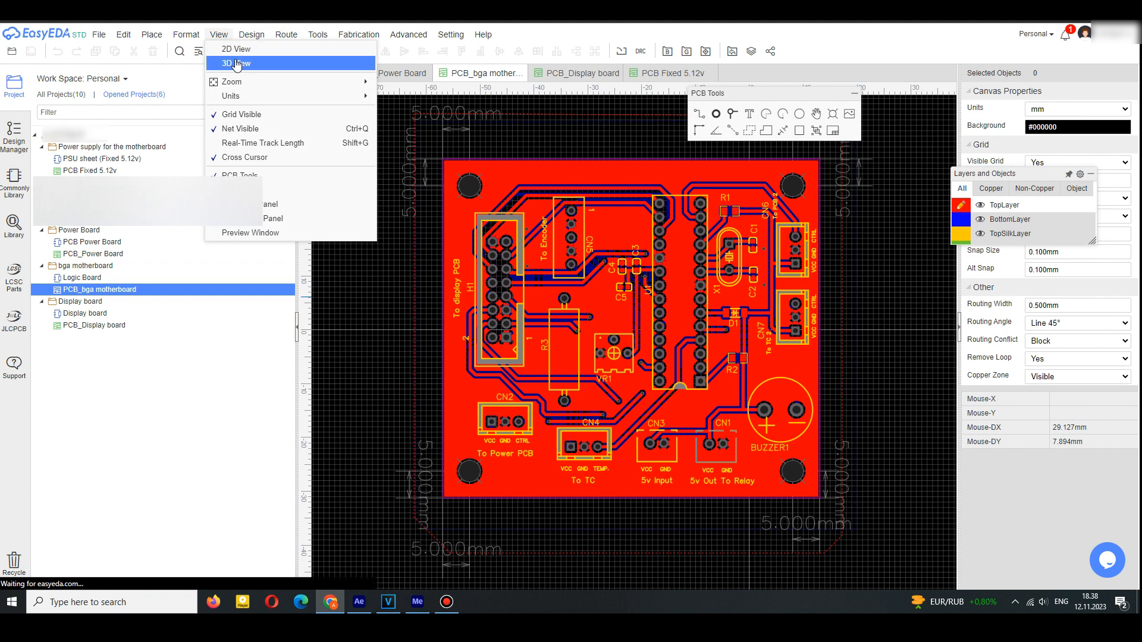
{"action": "left_click", "coordinate": [235, 63]}
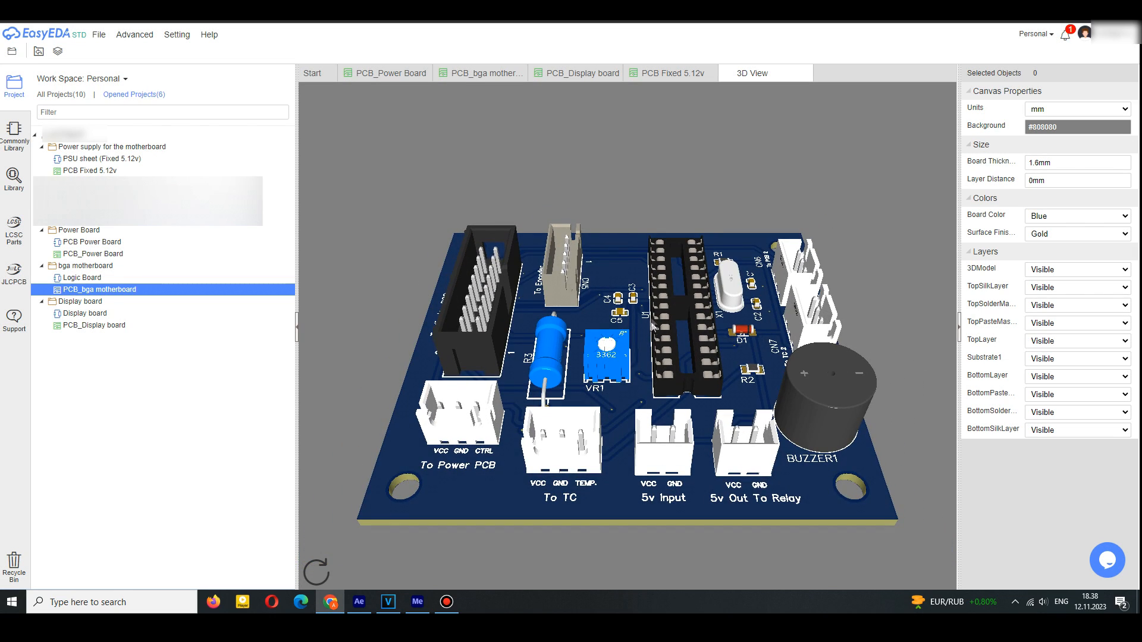
{"action": "scroll", "scroll_direction": "down", "scroll_amount": 3}
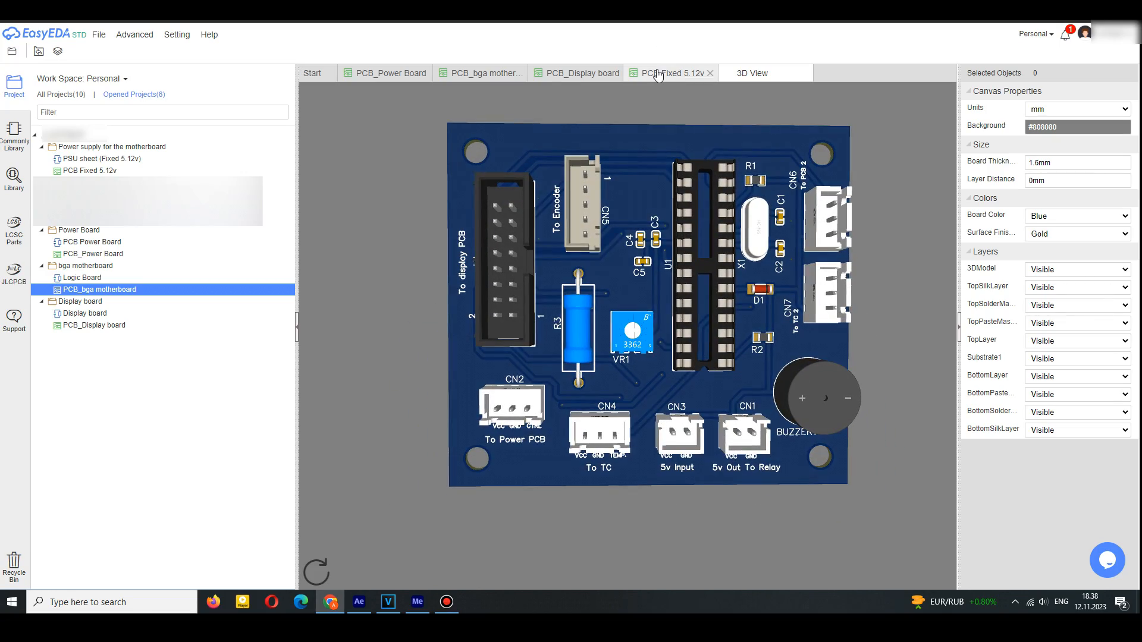
{"action": "left_click", "coordinate": [218, 34]}
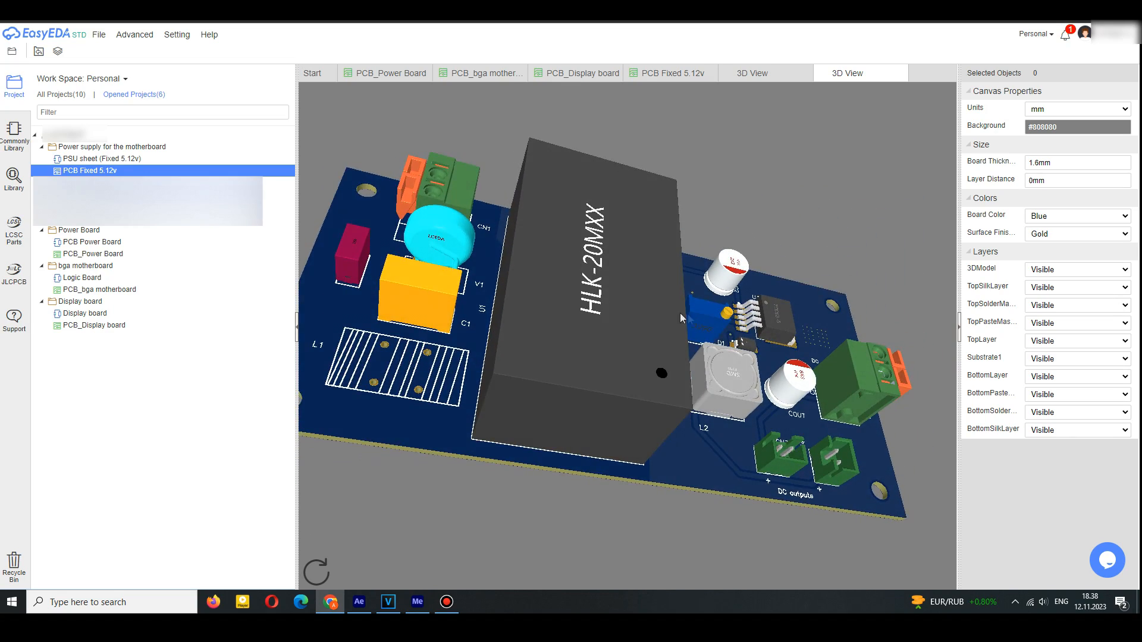
- Return to the bga motherboard PCB layout and switch over to MPLAB X
{"action": "left_click", "coordinate": [477, 73]}
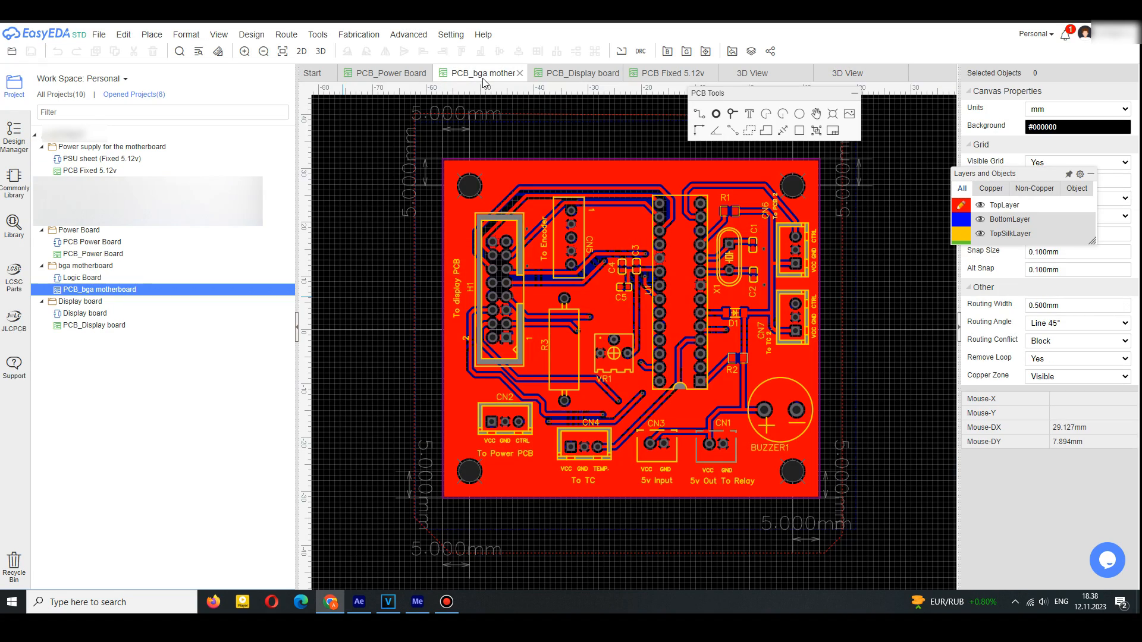
{"action": "left_click", "coordinate": [391, 72]}
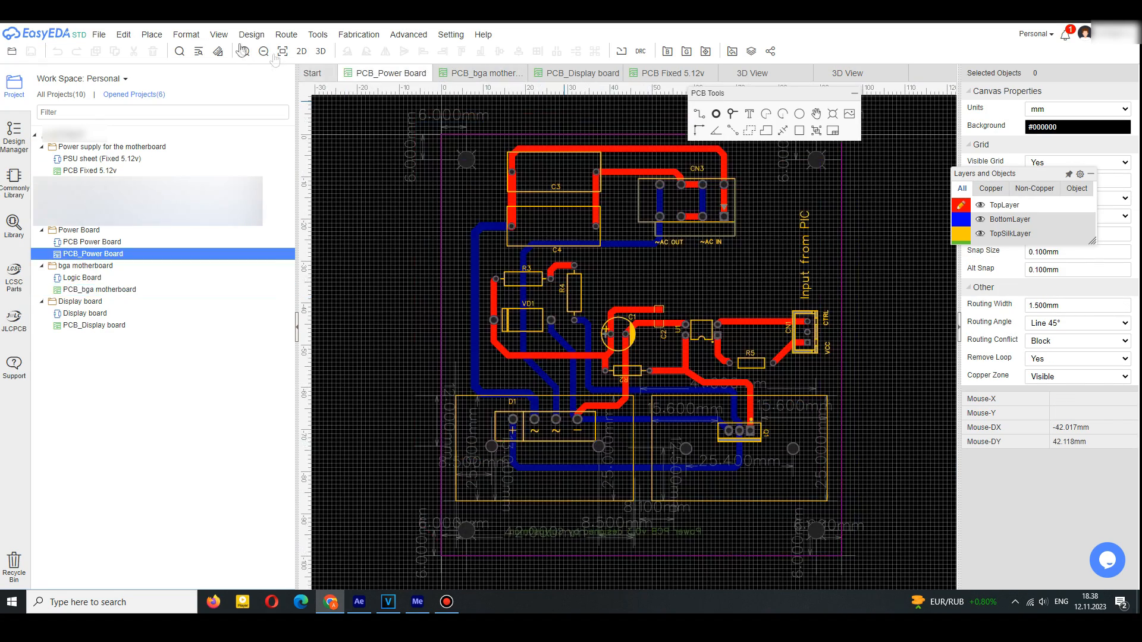
{"action": "left_click", "coordinate": [320, 51]}
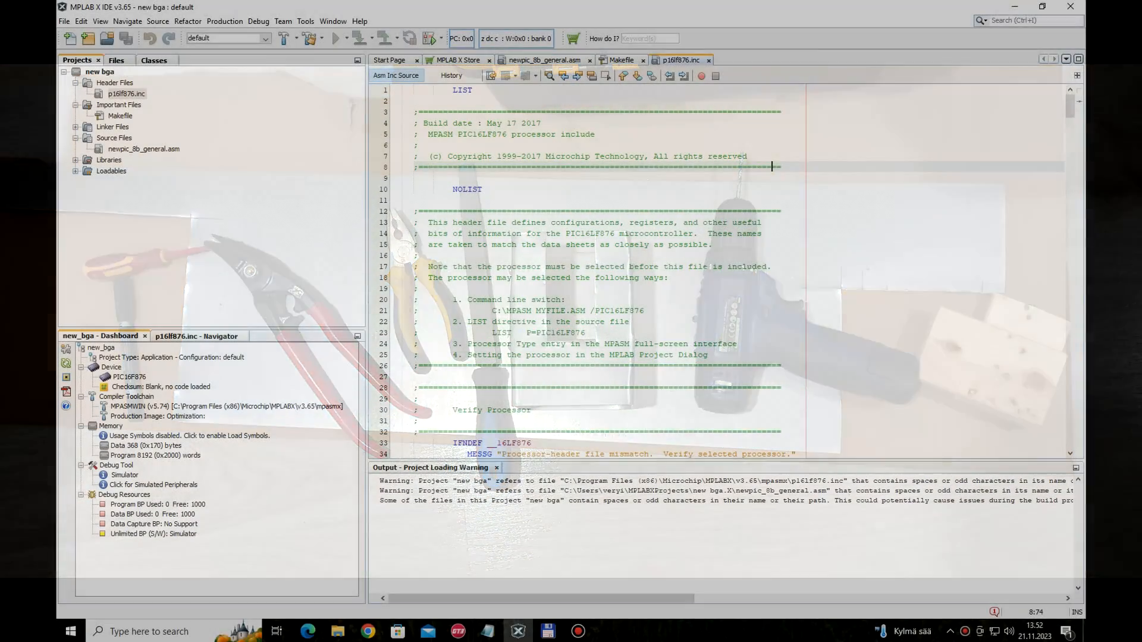
- Open newpic_8b_general.asm from Source Files and scroll its register declarations
{"action": "left_click", "coordinate": [126, 94]}
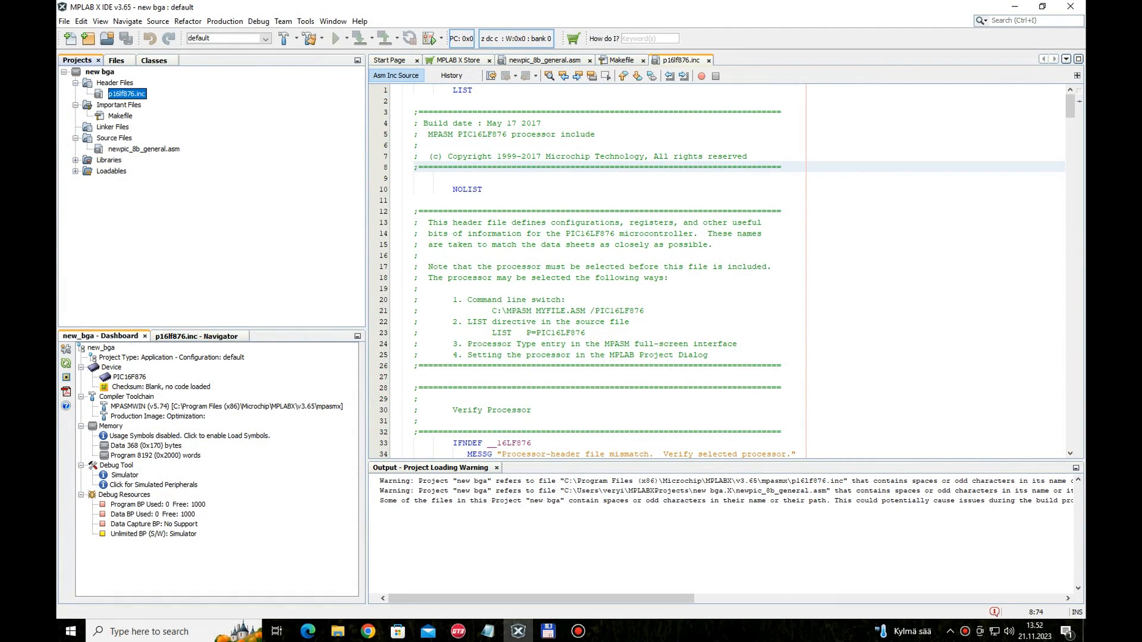
{"action": "left_click", "coordinate": [543, 60]}
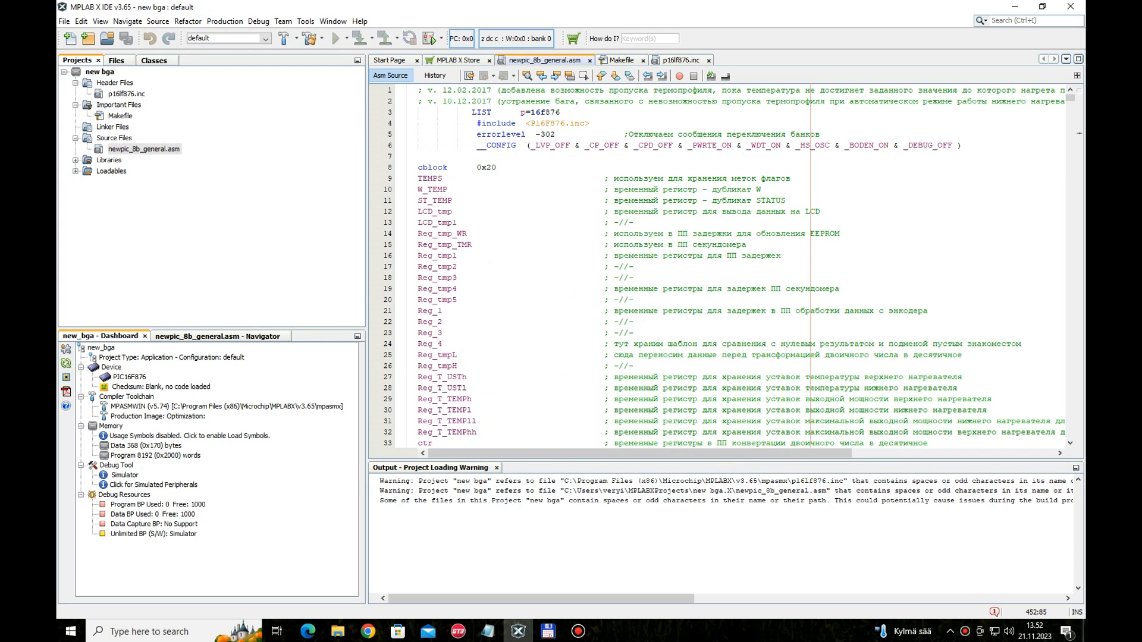
{"action": "scroll", "scroll_direction": "down", "scroll_amount": 3}
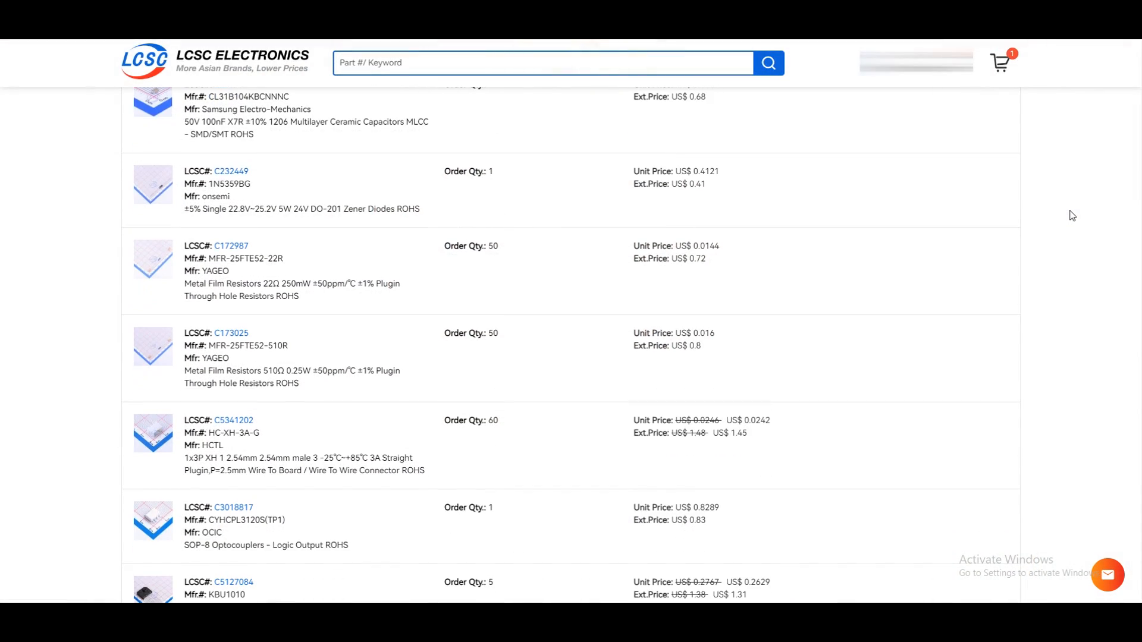
- Scroll through the LCSC order items and the completed wire and connector marketplace orders
{"action": "scroll", "scroll_direction": "down", "scroll_amount": 3}
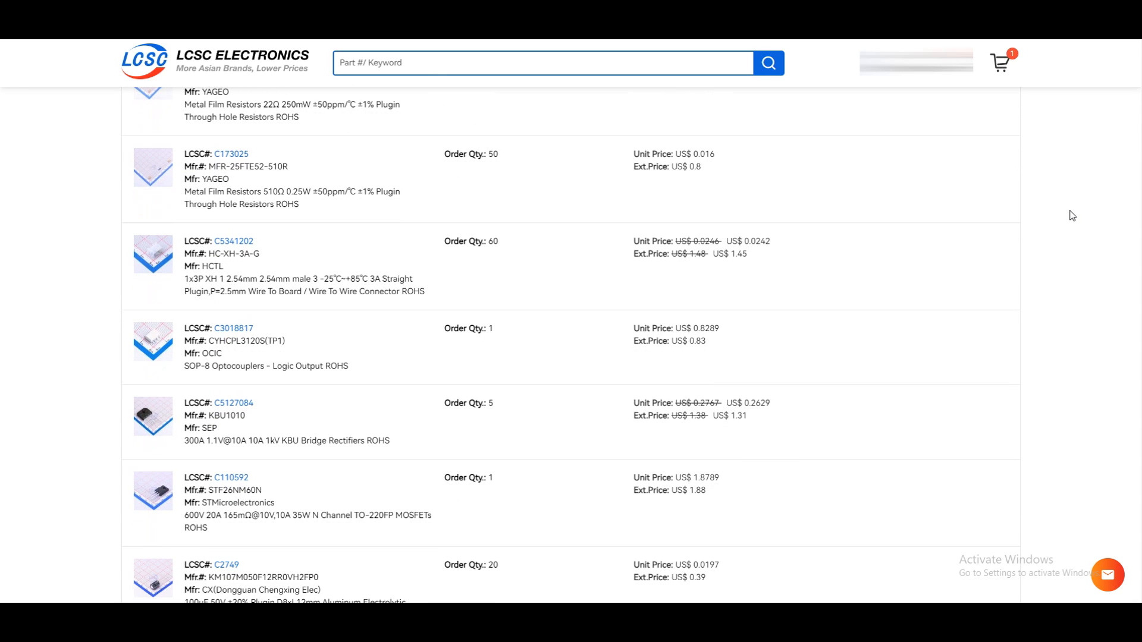
{"action": "scroll", "scroll_direction": "down", "scroll_amount": 3}
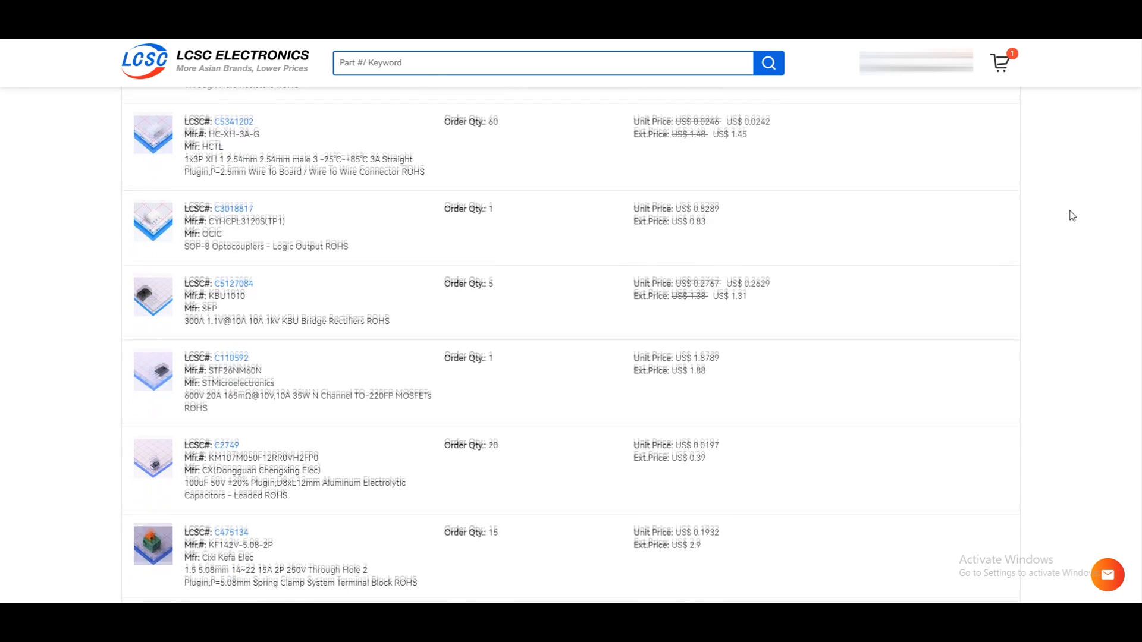
{"action": "scroll", "scroll_direction": "down", "scroll_amount": 3}
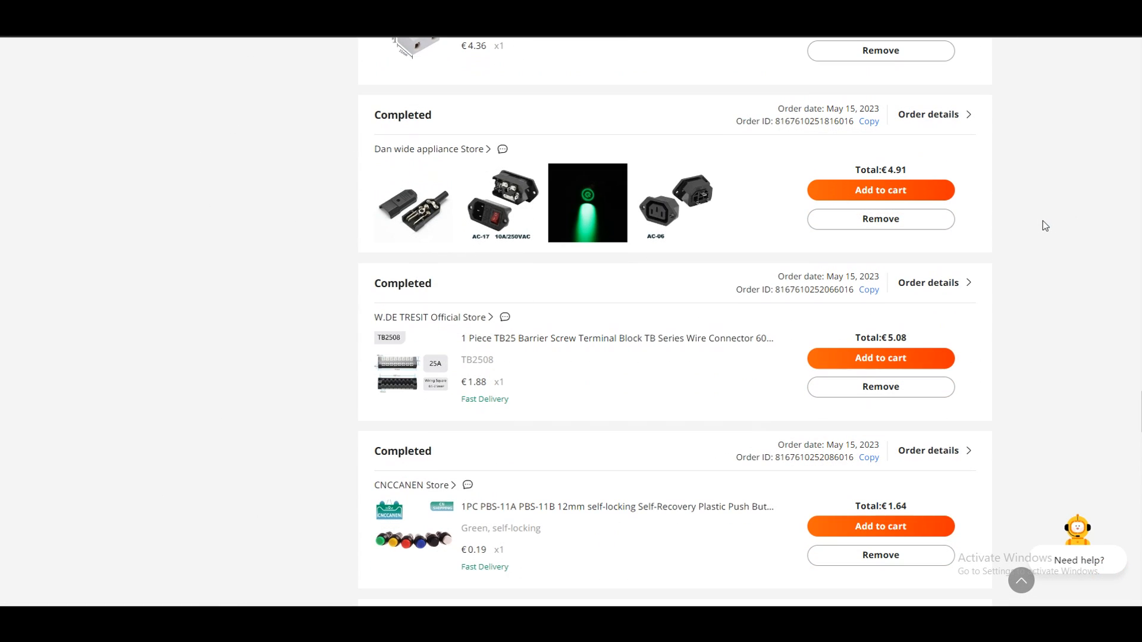
{"action": "scroll", "scroll_direction": "down", "scroll_amount": 3}
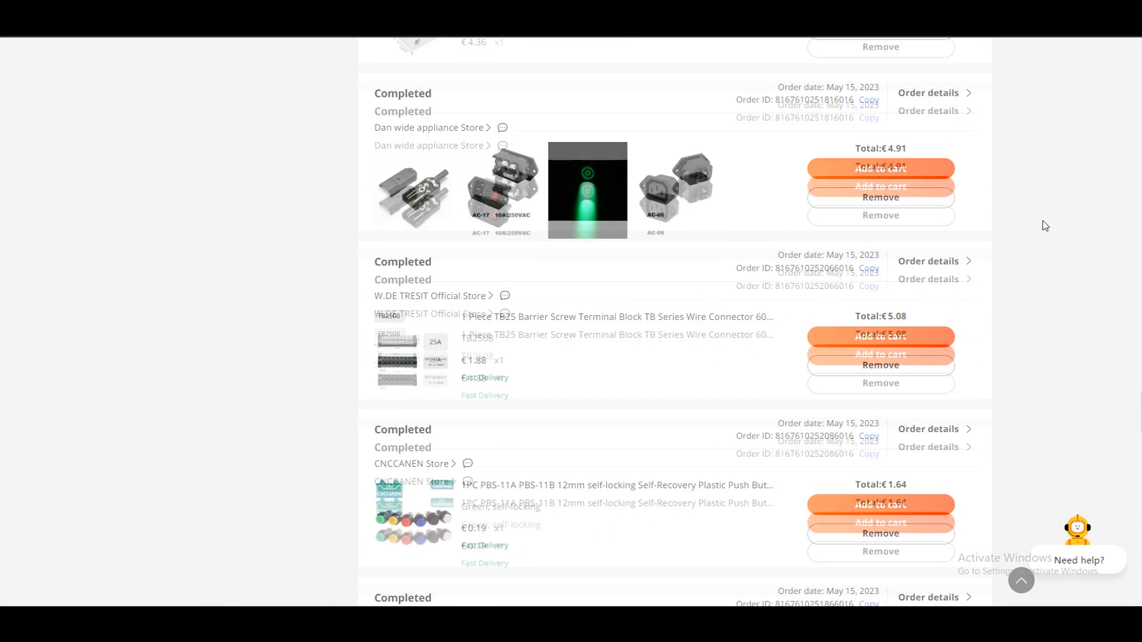
{"action": "scroll", "scroll_direction": "down", "scroll_amount": 3}
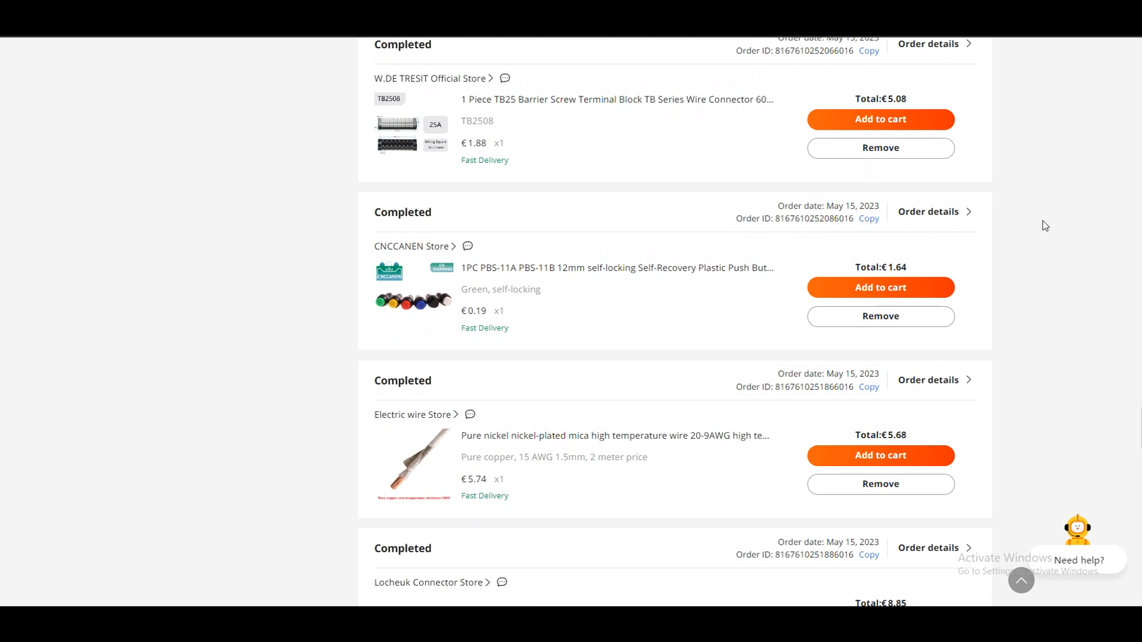
{"action": "scroll", "scroll_direction": "down", "scroll_amount": 3}
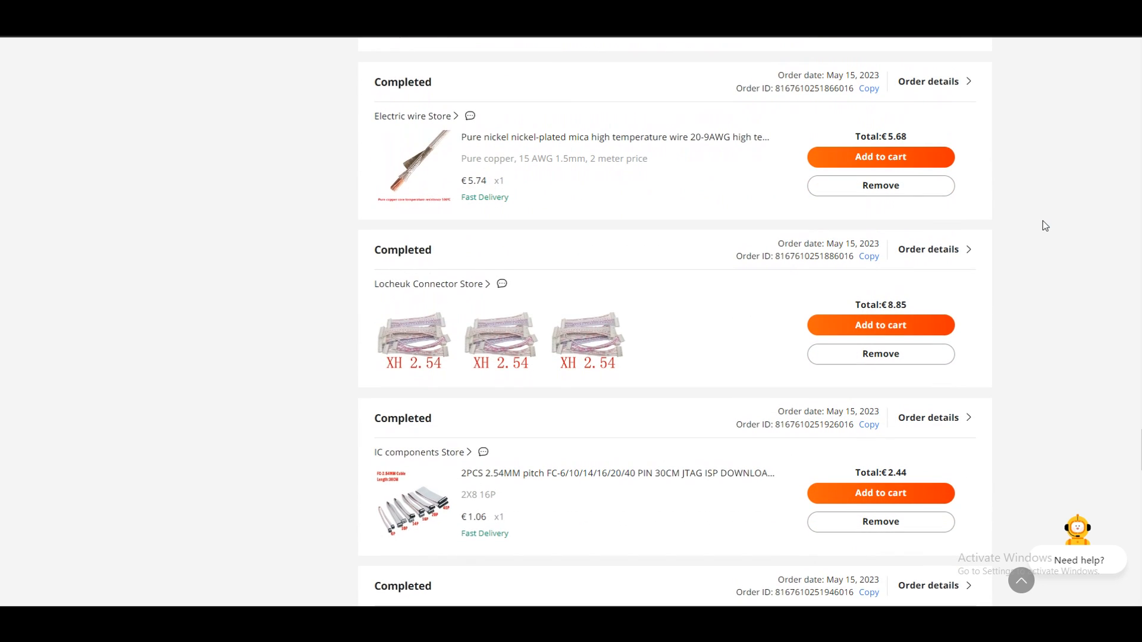
{"action": "scroll", "scroll_direction": "down", "scroll_amount": 3}
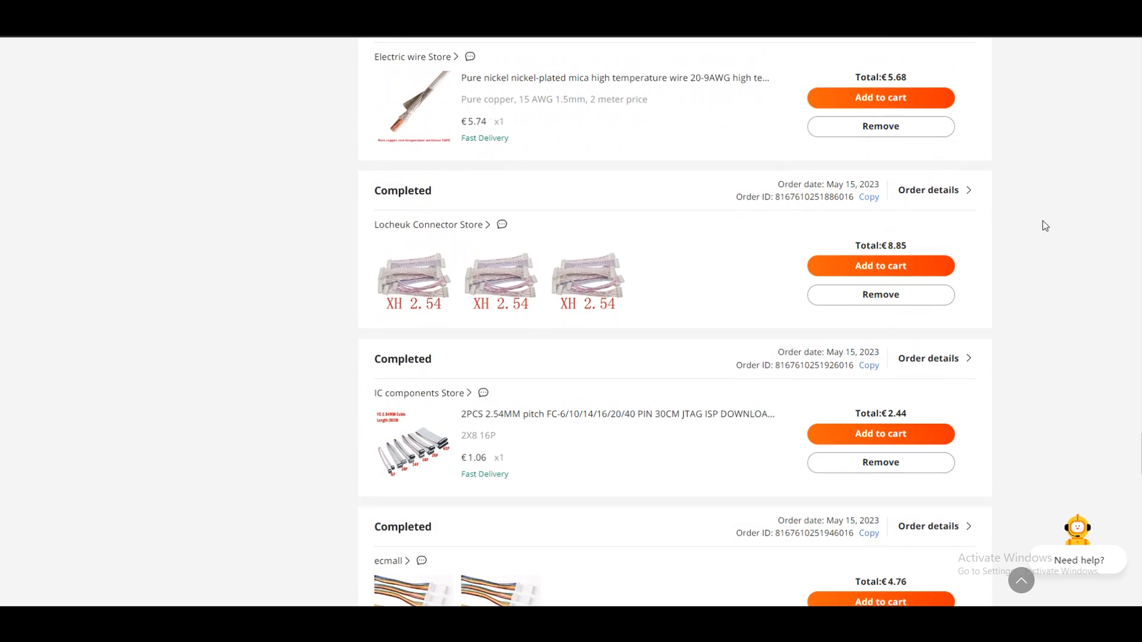
{"action": "scroll", "scroll_direction": "down", "scroll_amount": 3}
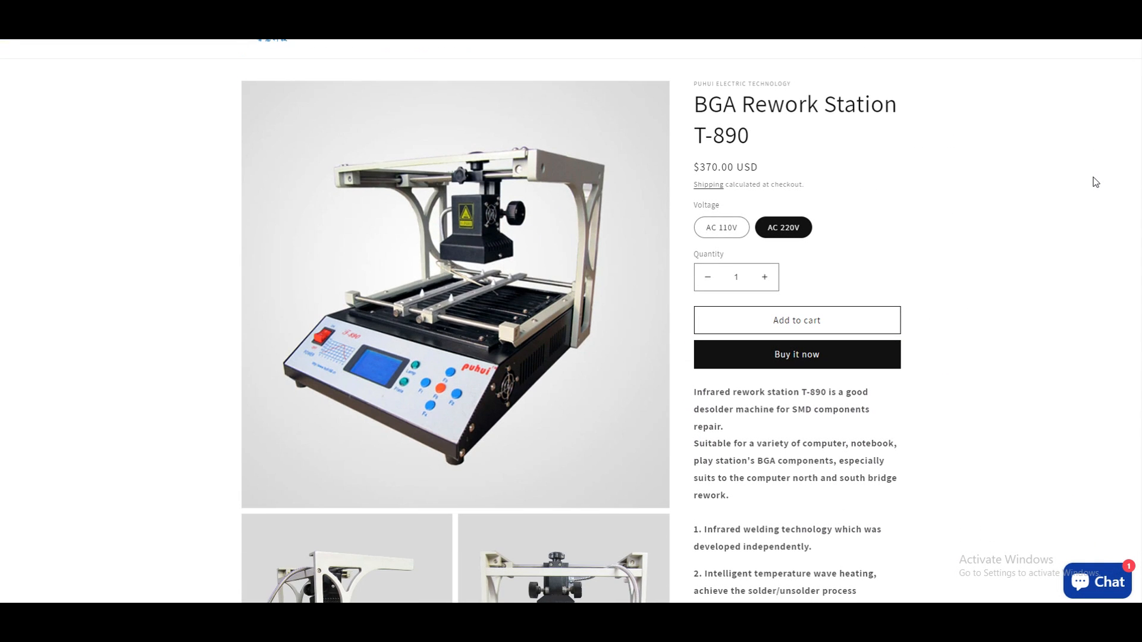
- Scroll down the $370 BGA Rework Station T-890 page through its features and photos
{"action": "scroll", "scroll_direction": "down", "scroll_amount": 3}
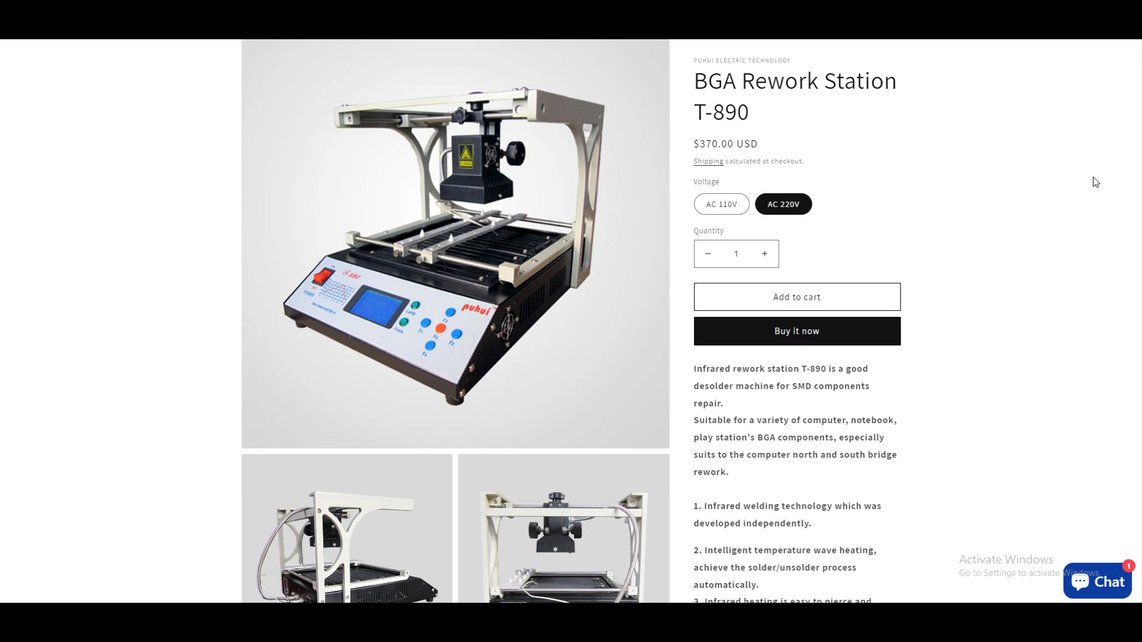
{"action": "scroll", "scroll_direction": "down", "scroll_amount": 3}
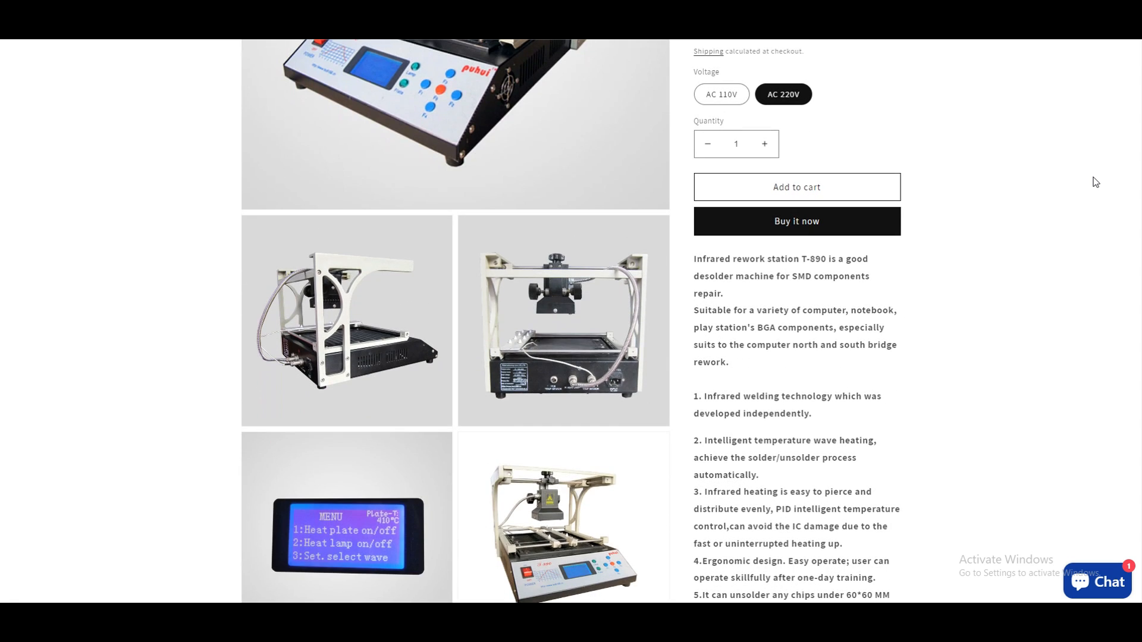
{"action": "scroll", "scroll_direction": "down", "scroll_amount": 3}
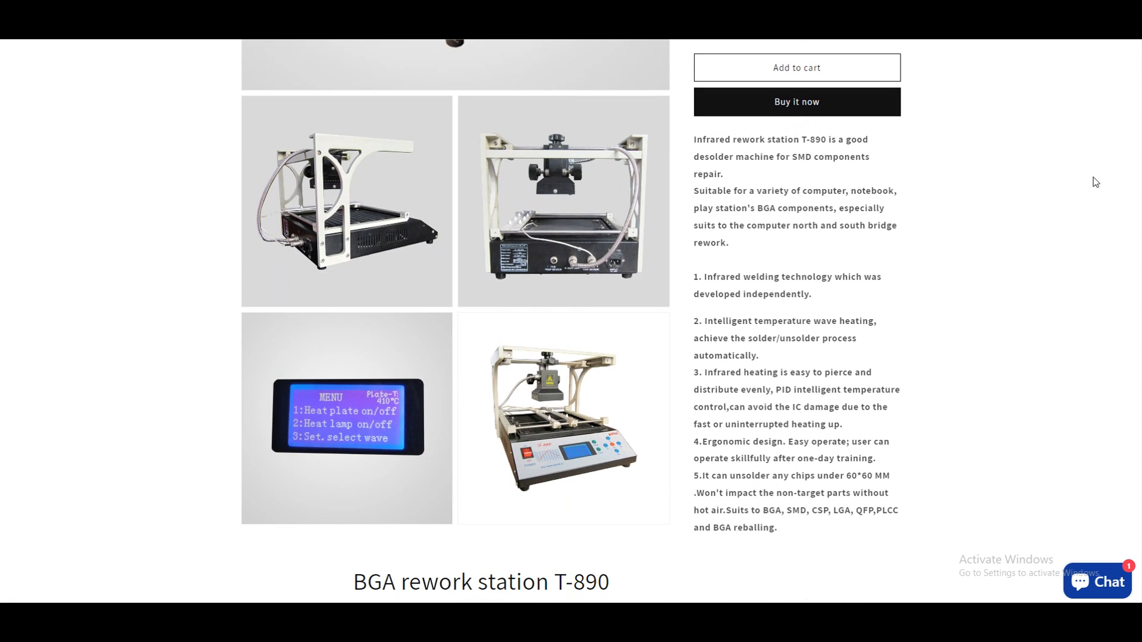
{"action": "scroll", "scroll_direction": "down", "scroll_amount": 3}
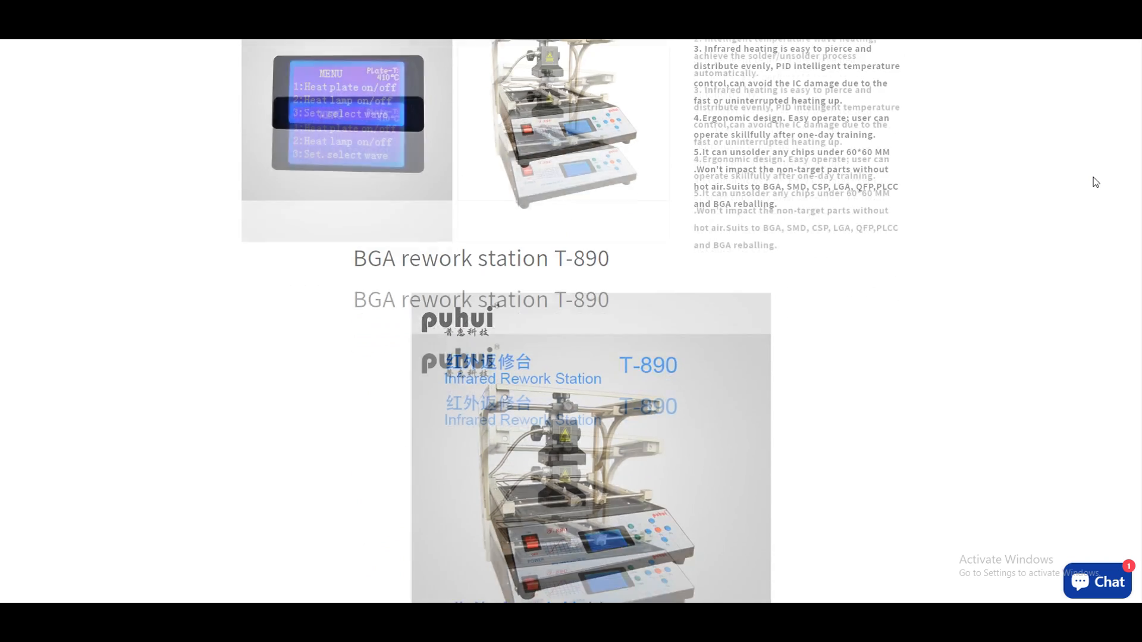
{"action": "scroll", "scroll_direction": "down", "scroll_amount": 3}
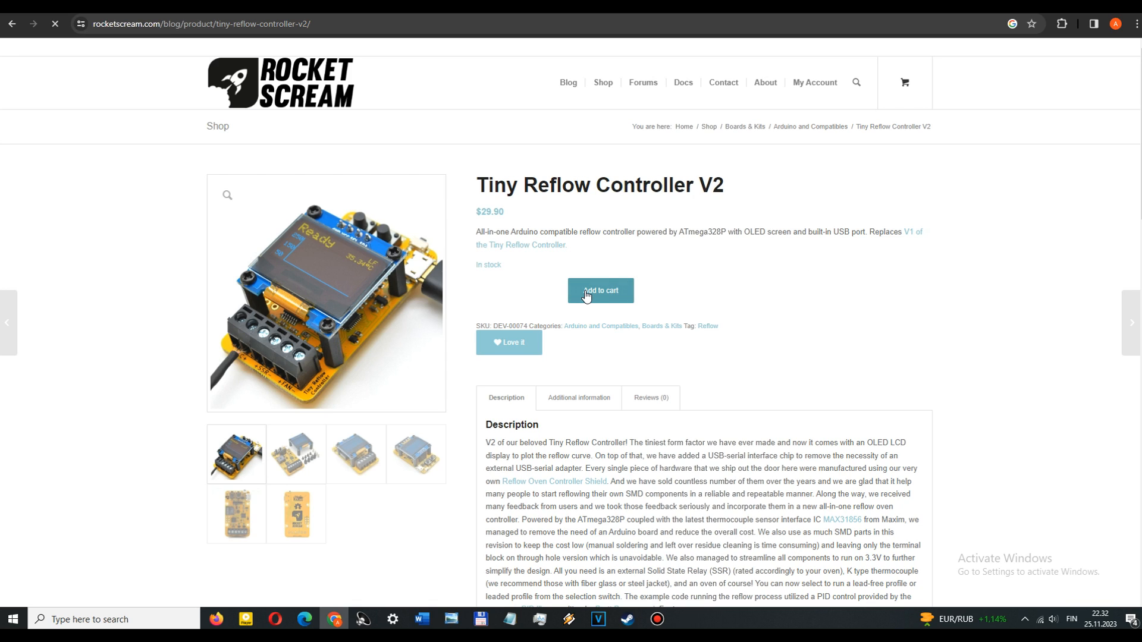
- Add the Tiny Reflow Controller V2 to the cart and view the $78.66 total with FedEx shipping
{"action": "left_click", "coordinate": [599, 290]}
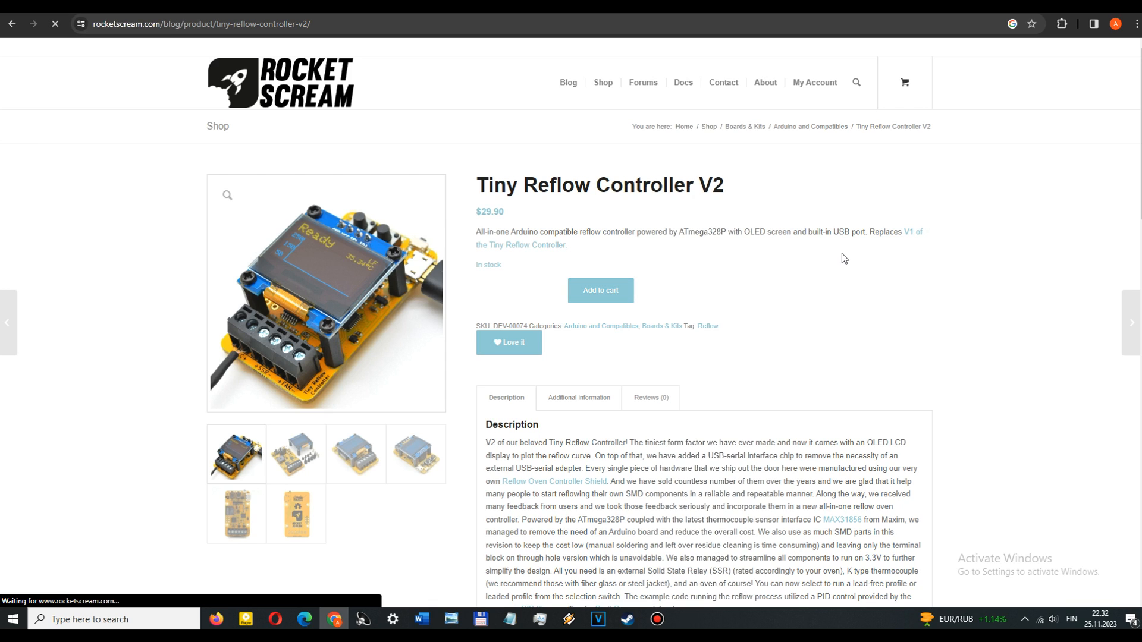
{"action": "left_click", "coordinate": [600, 291]}
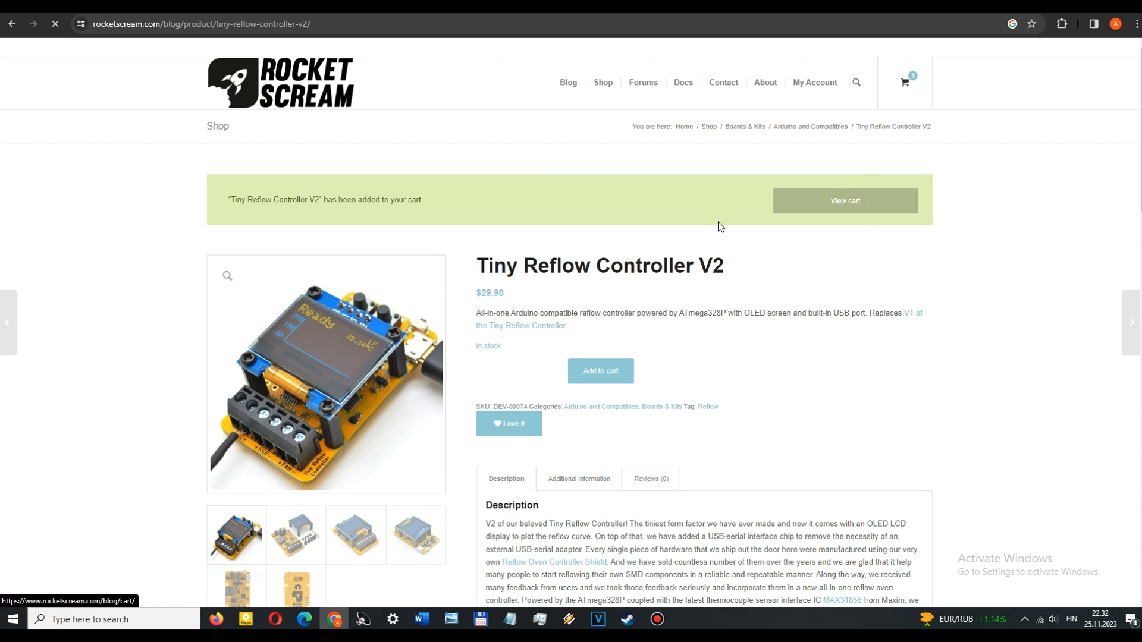
{"action": "left_click", "coordinate": [844, 201]}
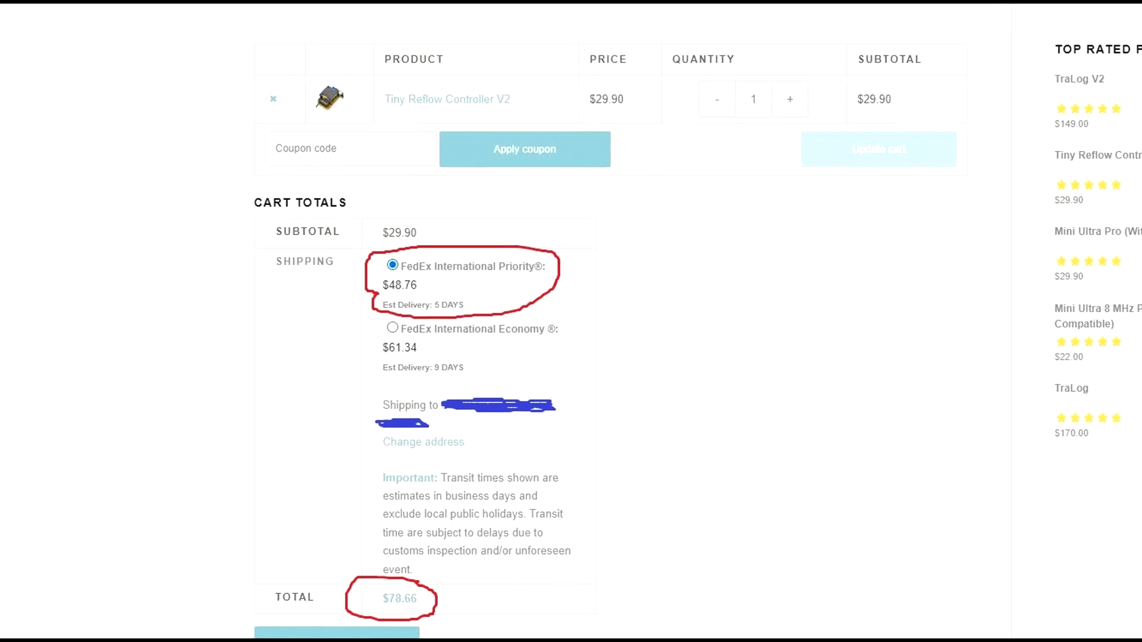
{"action": "scroll", "scroll_direction": "down", "scroll_amount": 3}
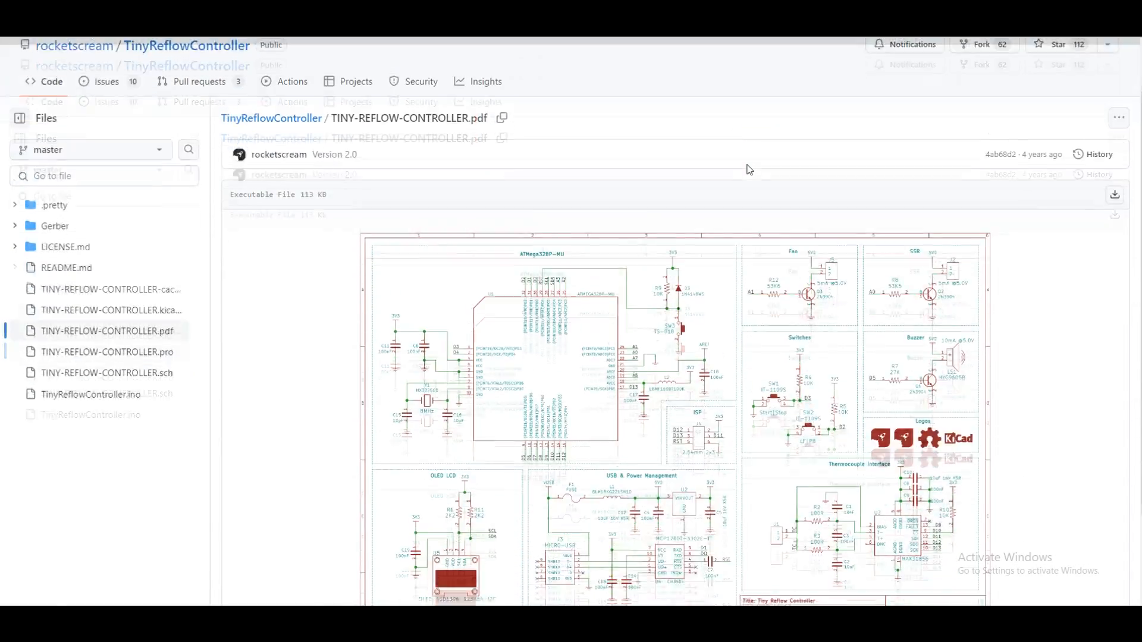
- Scroll the TINY-REFLOW-CONTROLLER.pdf schematic to the ATmega328P, OLED and thermocouple sections
{"action": "scroll", "scroll_direction": "down", "scroll_amount": 3}
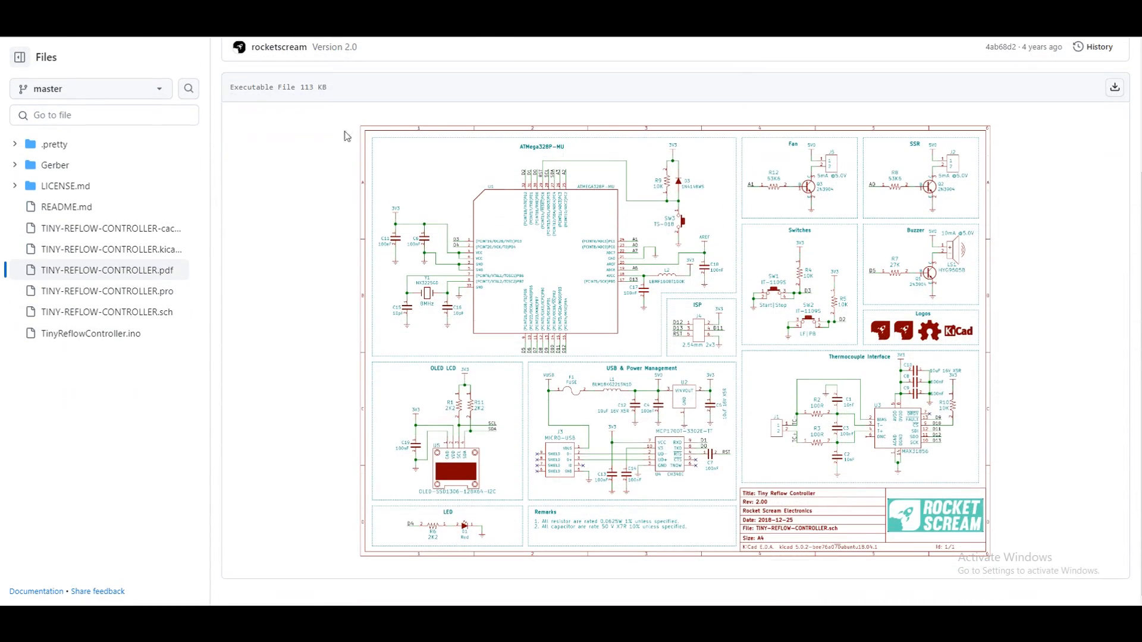